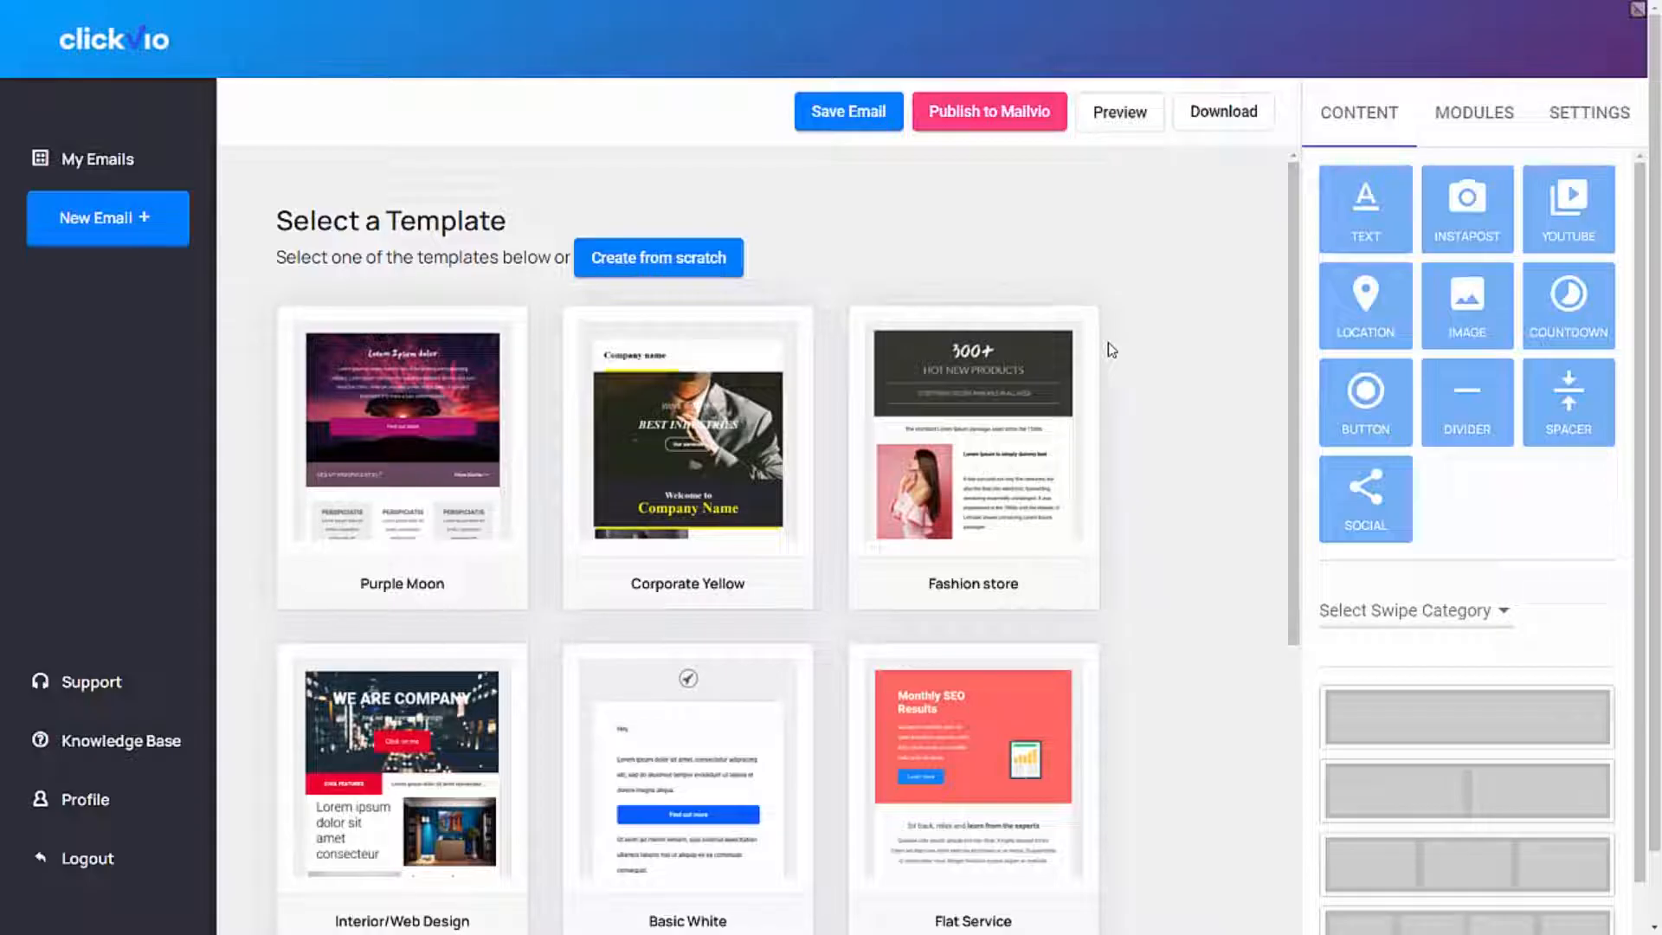
mouse_move(766, 346)
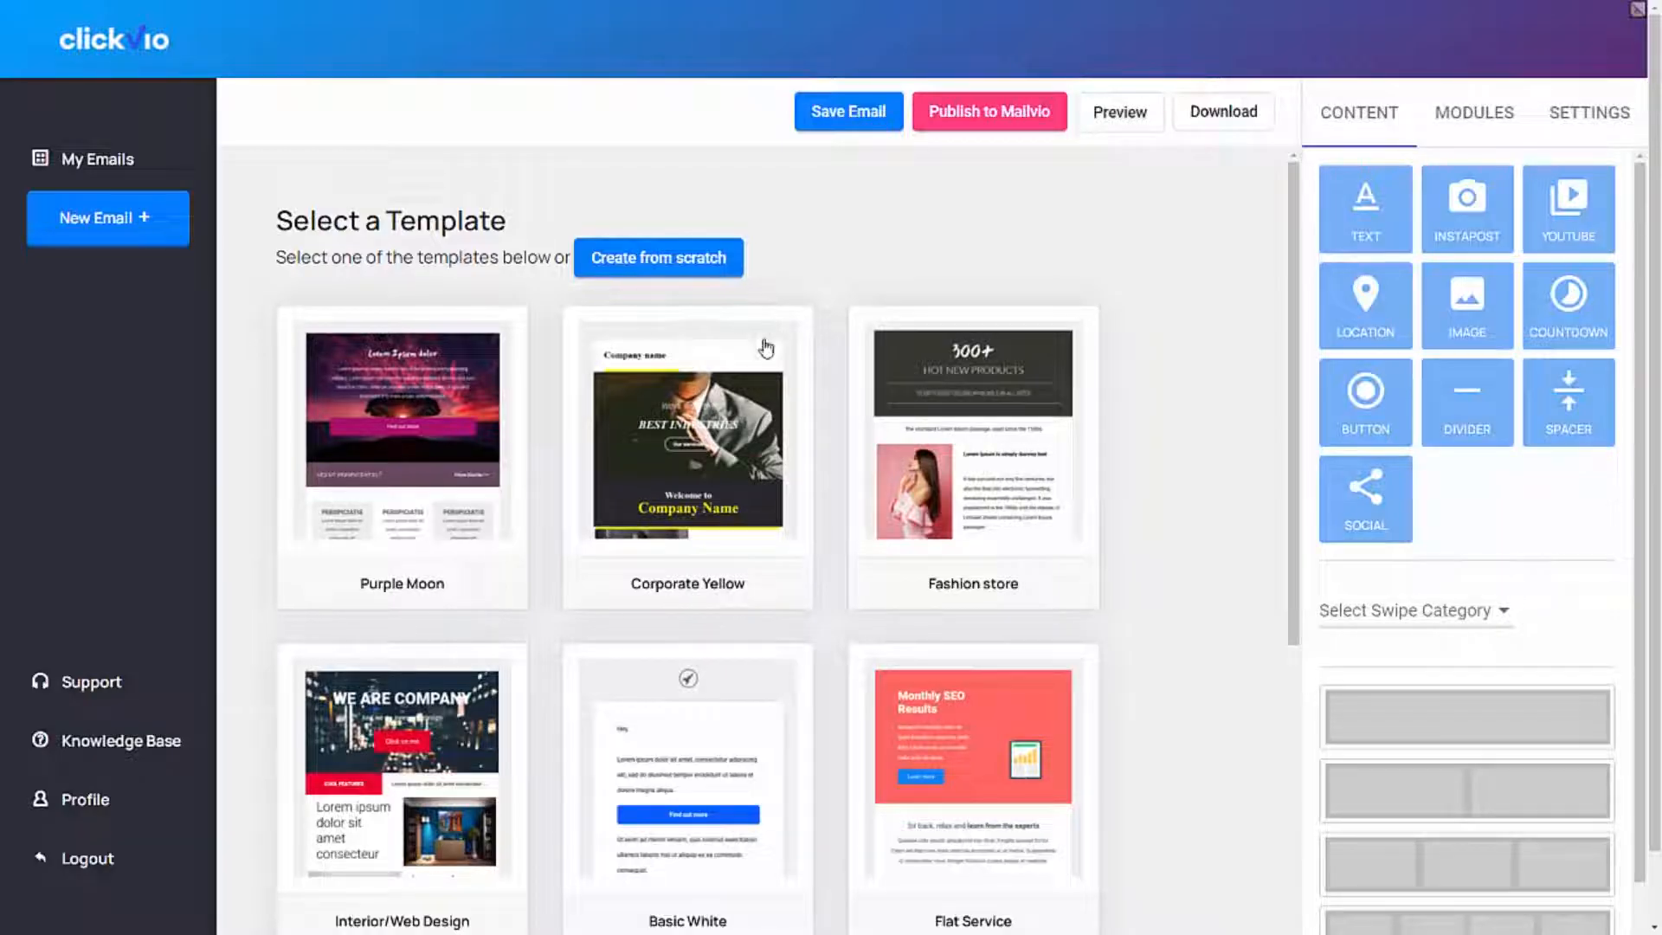
- Browse the template gallery and choose the Fashion store template
scroll("down", 3)
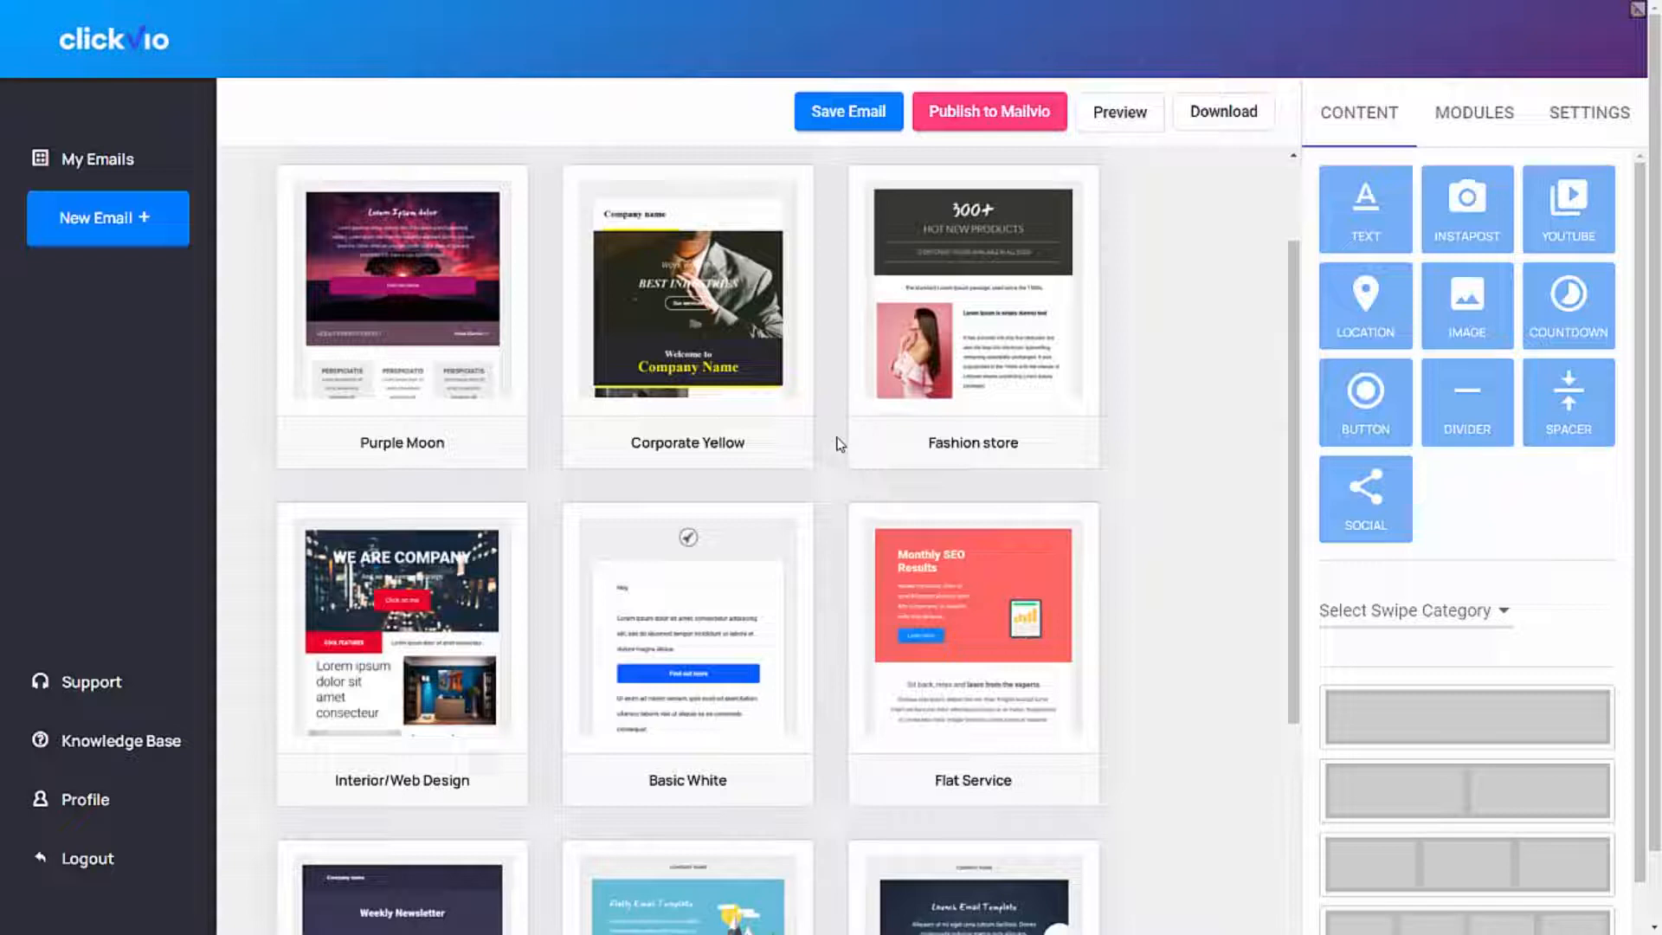
scroll("up", 3)
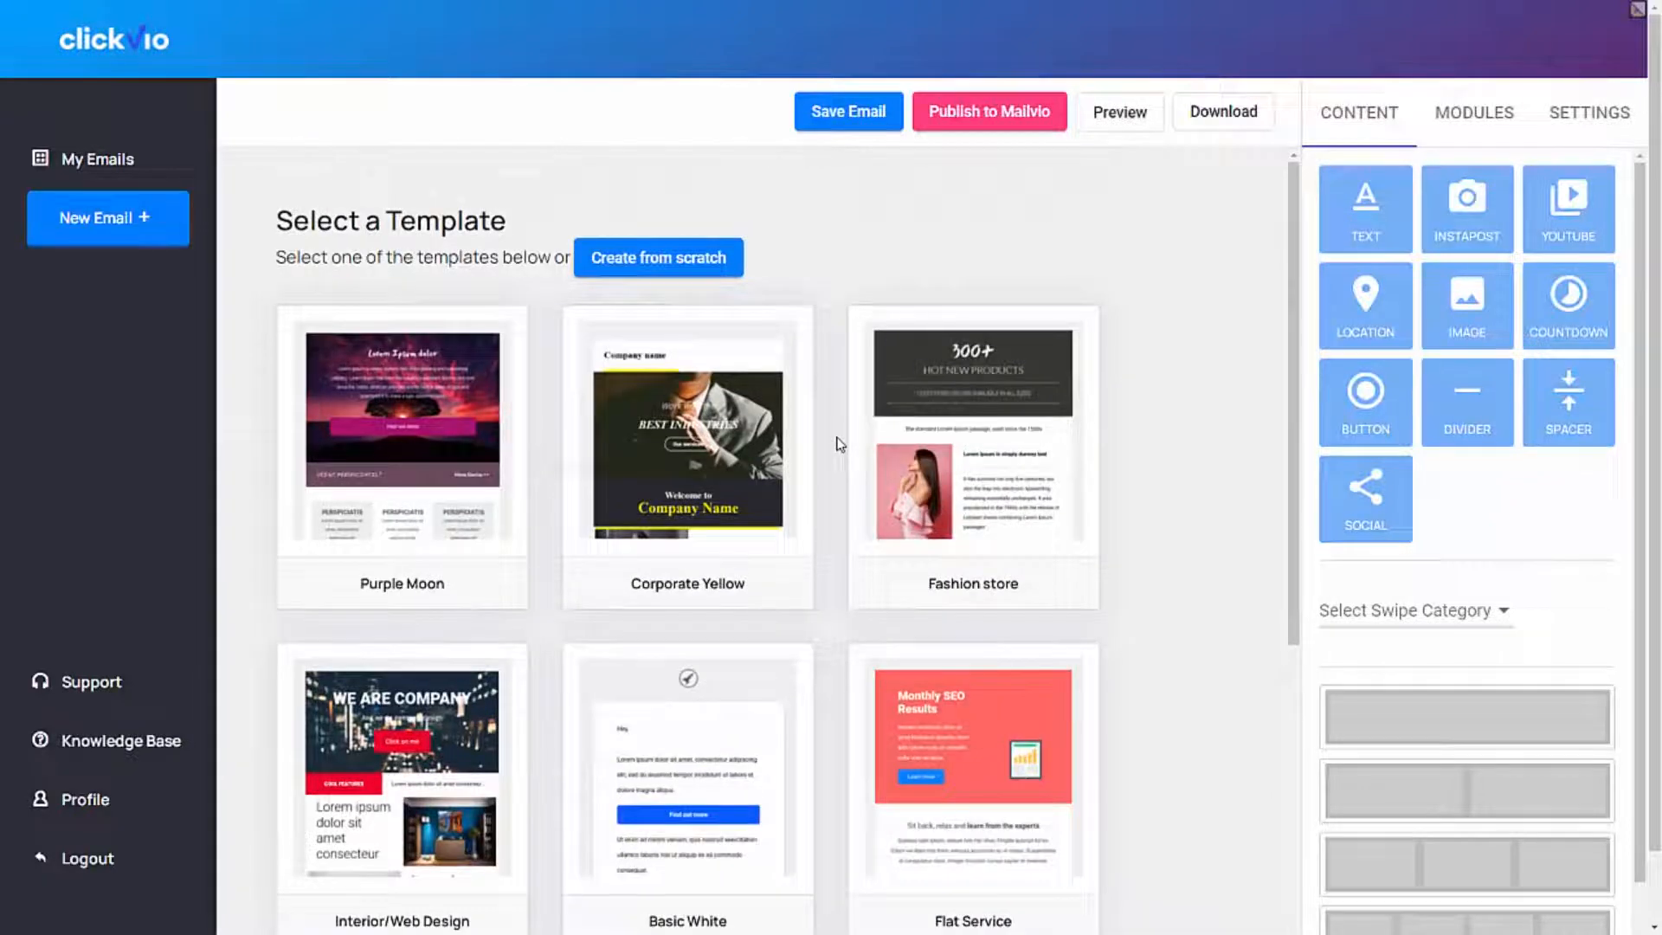
mouse_move(667, 552)
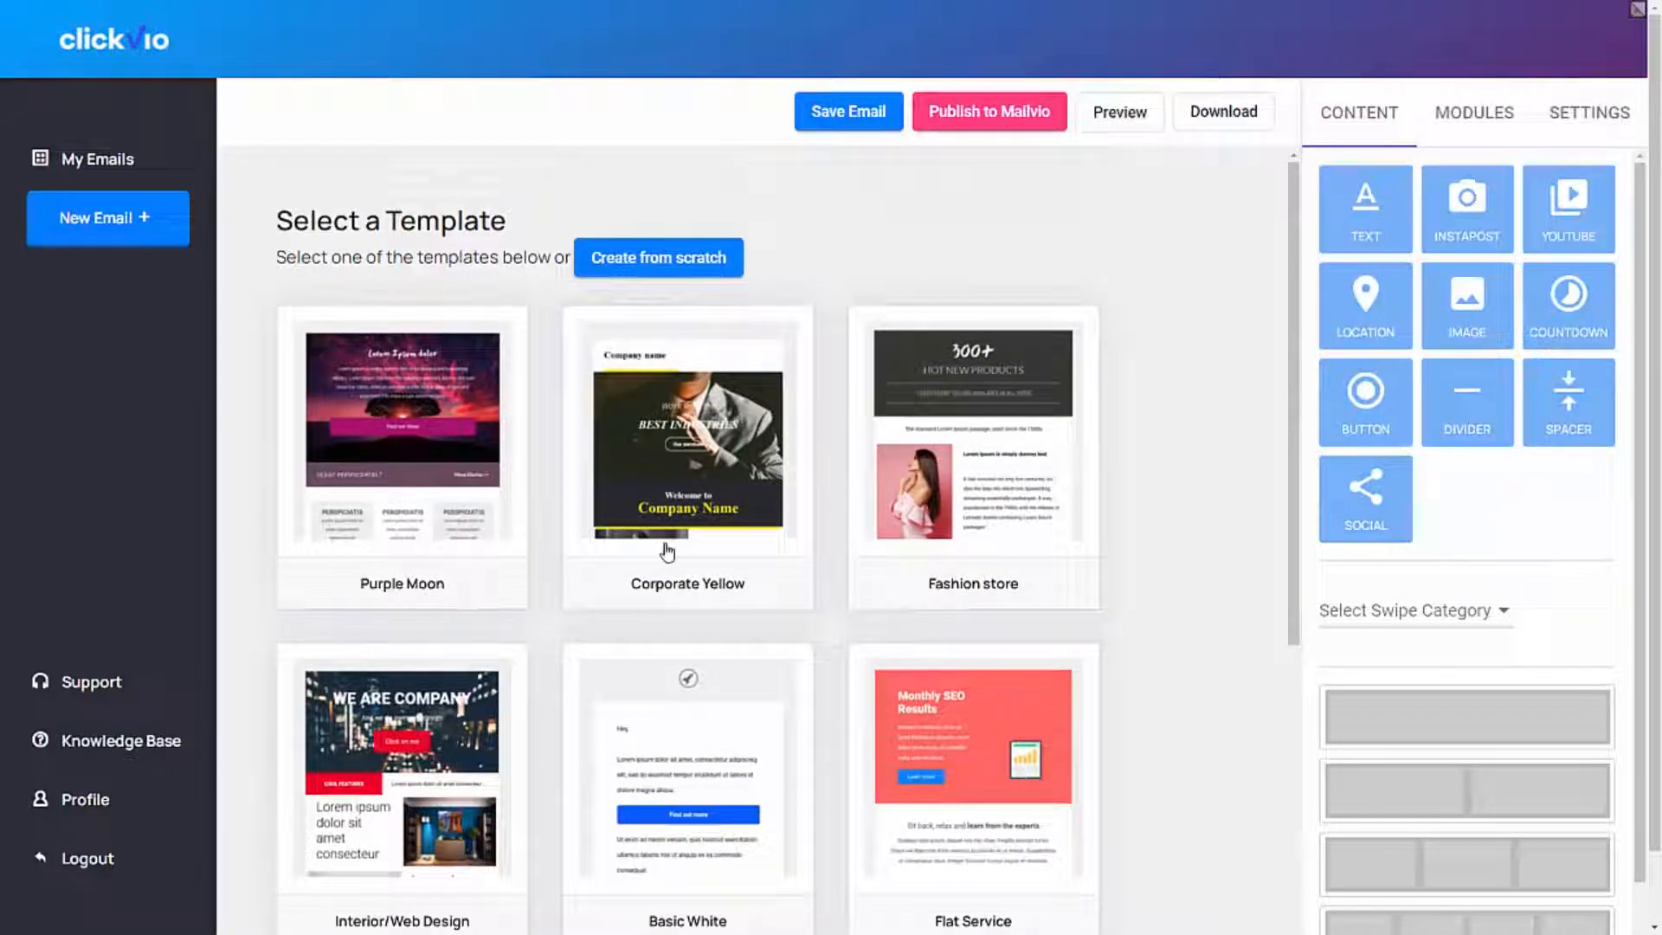
left_click(971, 456)
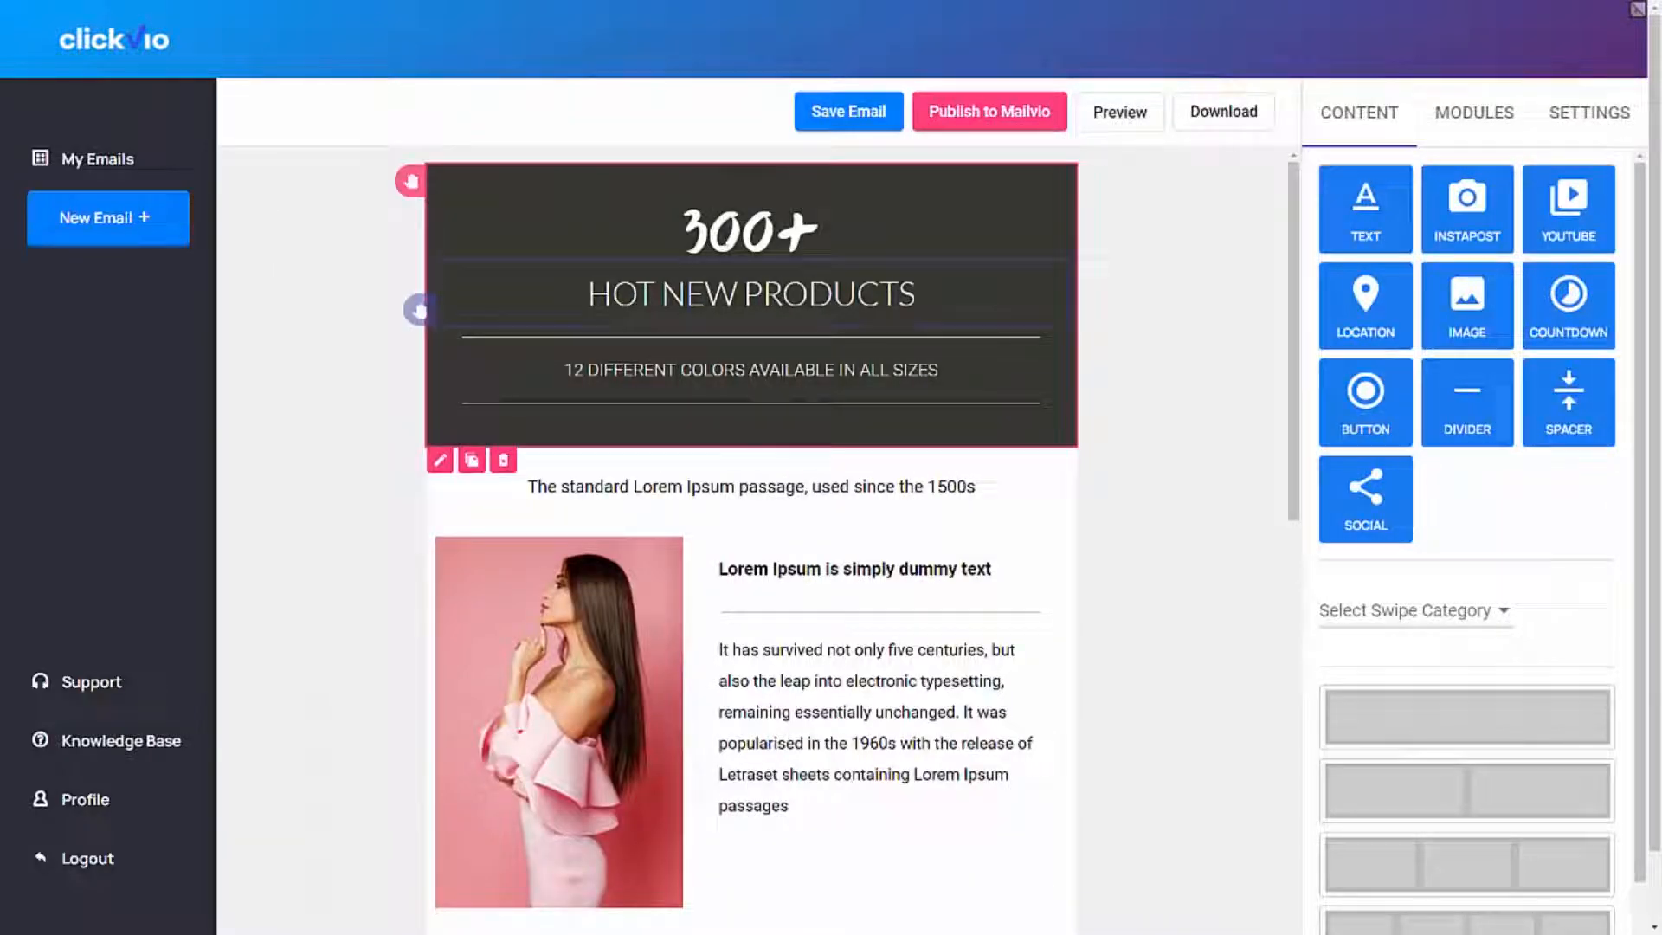
- Add a text block, countdown timer and button below the HOT NEW PRODUCTS header, then try previewing
scroll("down", 3)
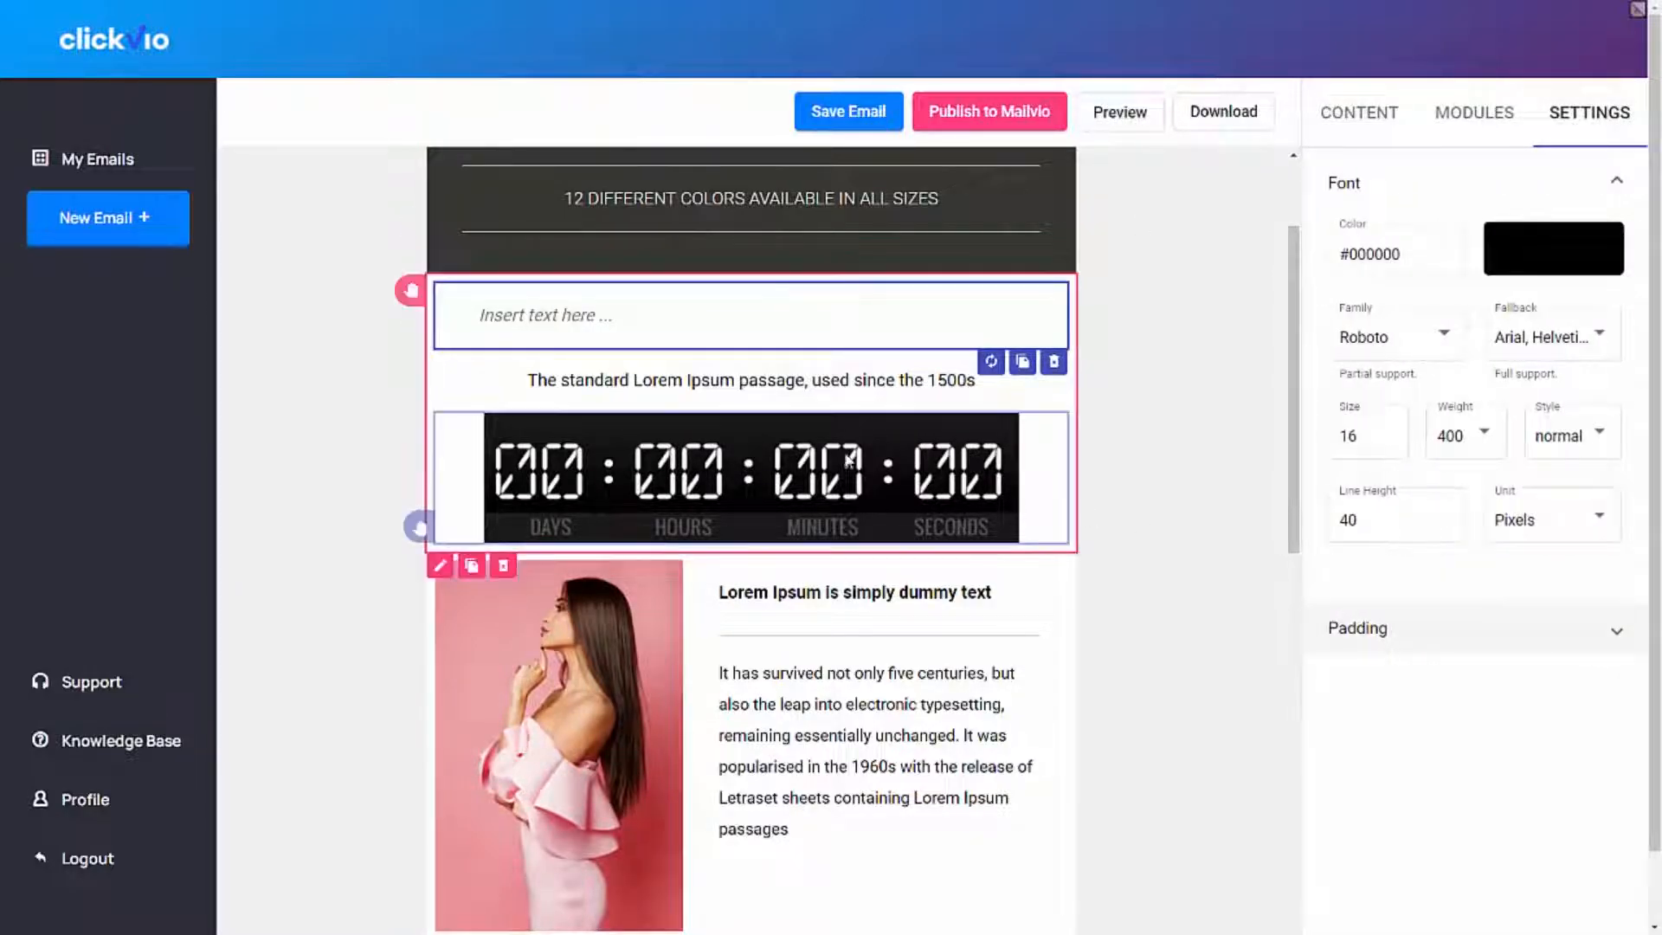
left_click(1360, 113)
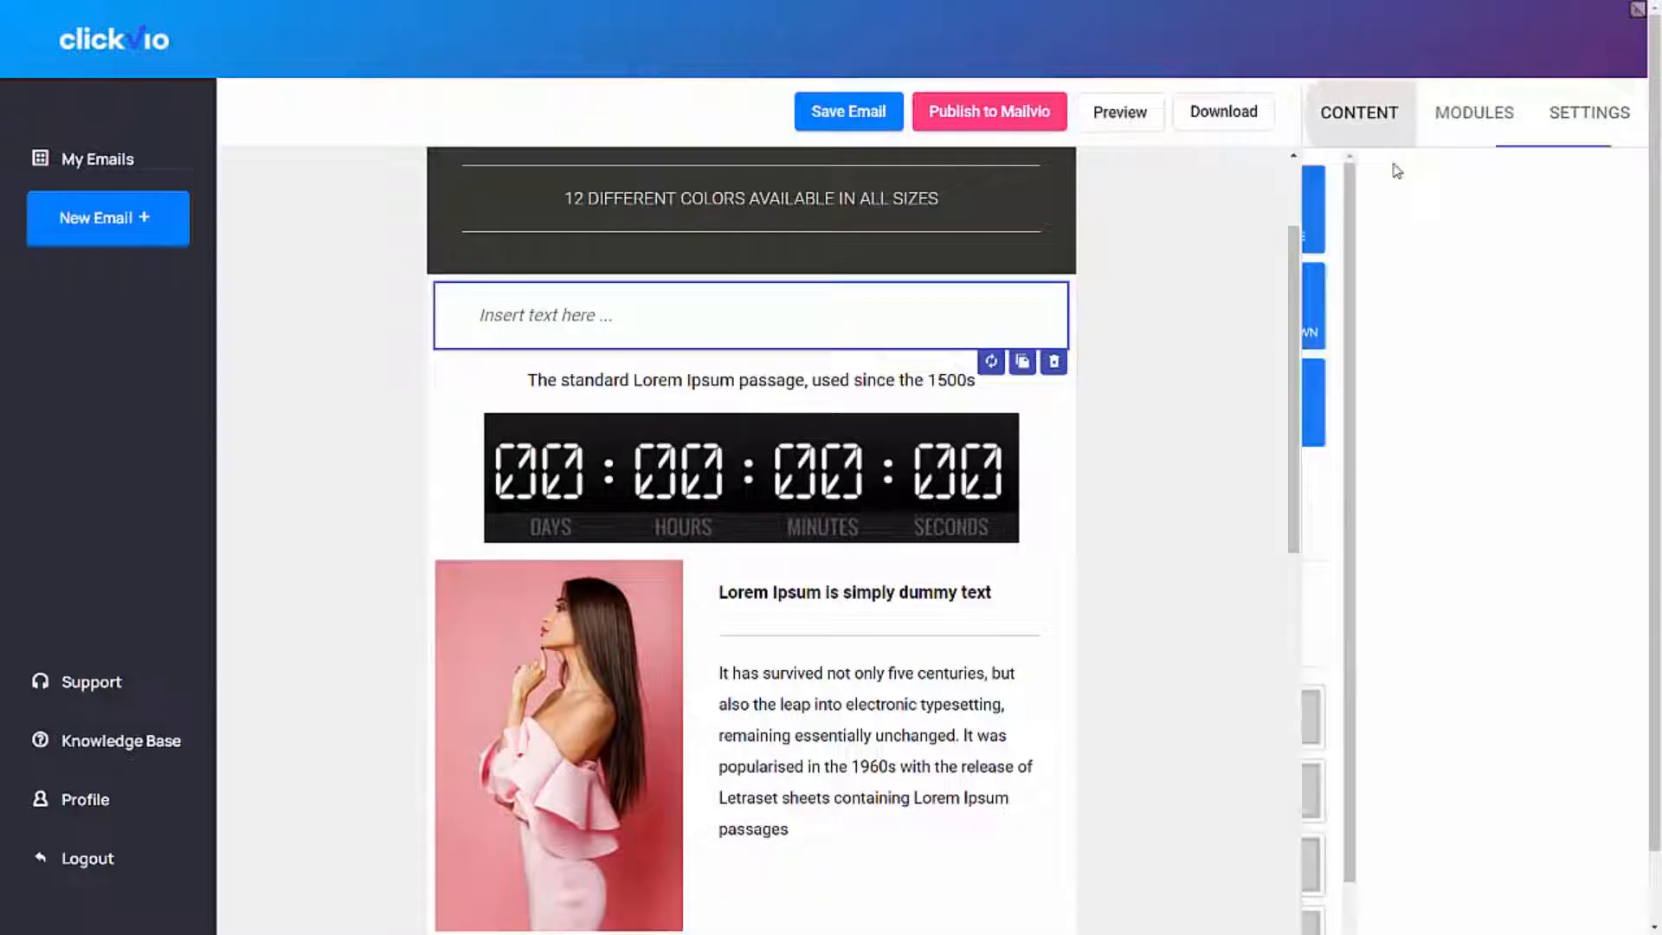
left_click(1359, 113)
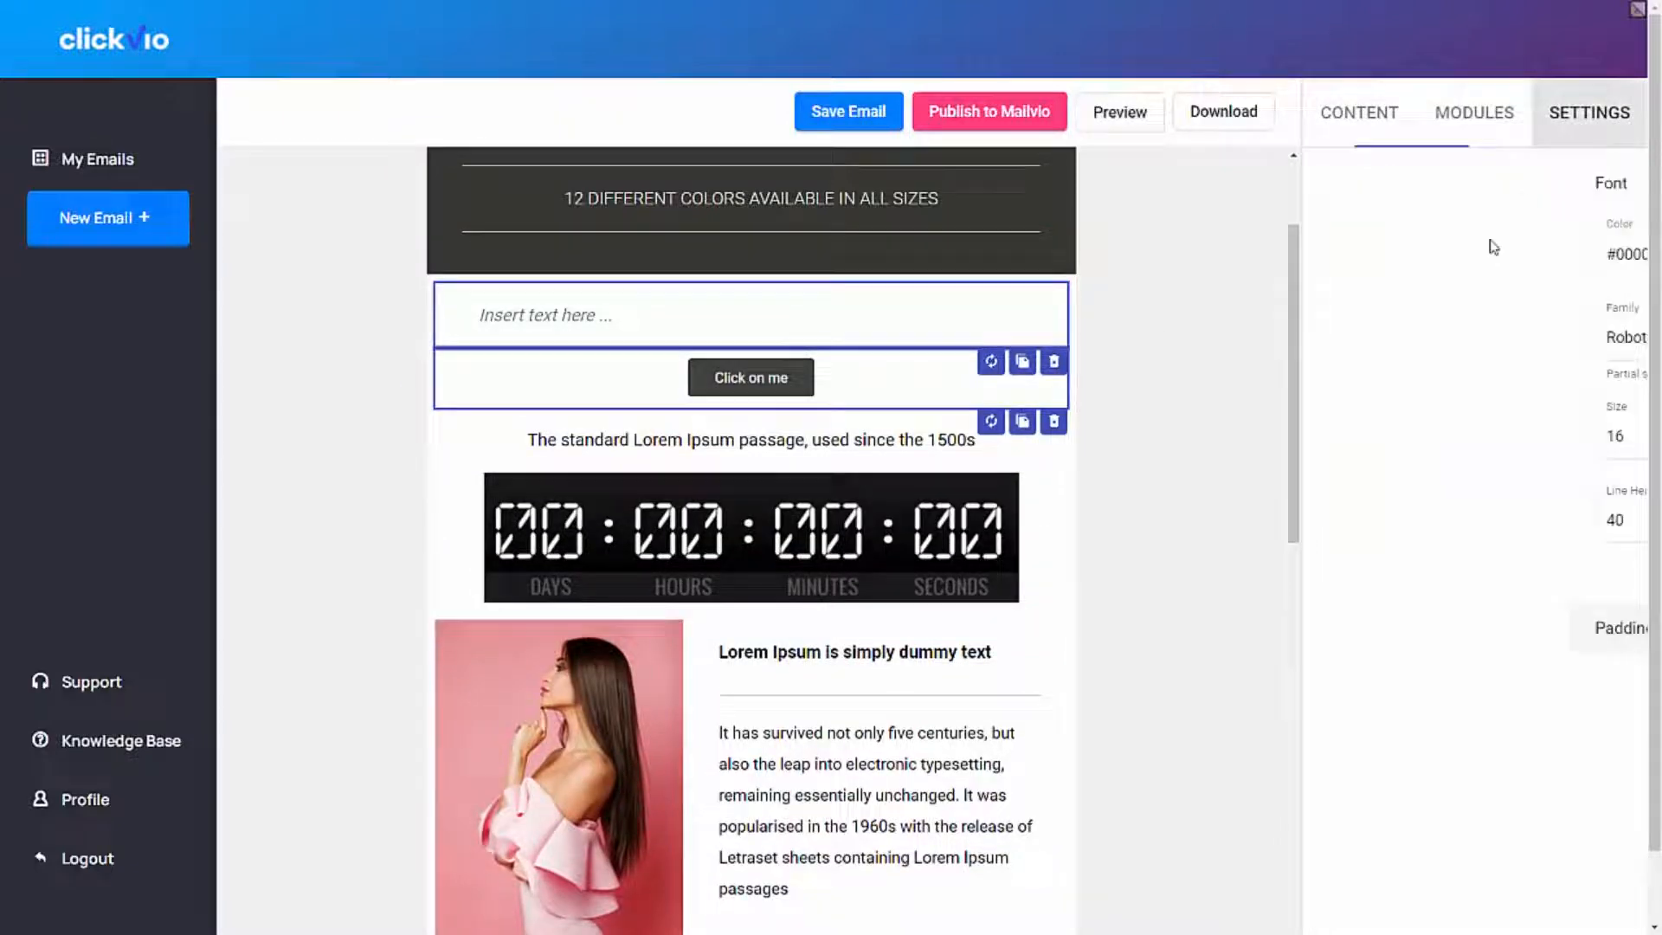
left_click(750, 376)
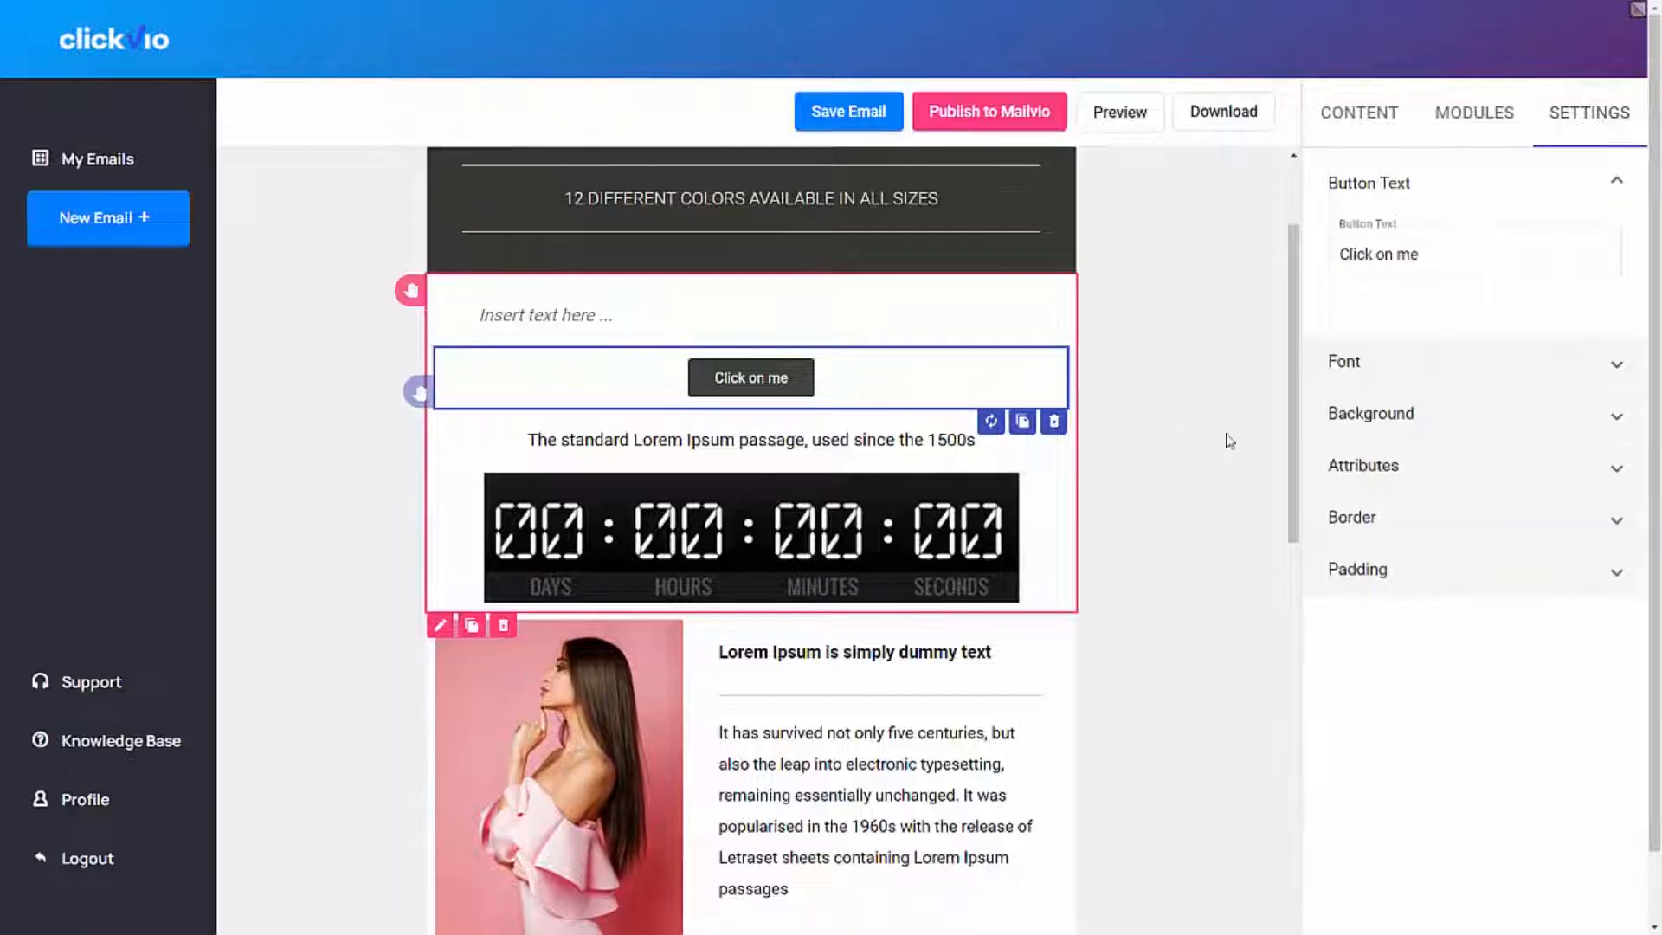
left_click(1364, 466)
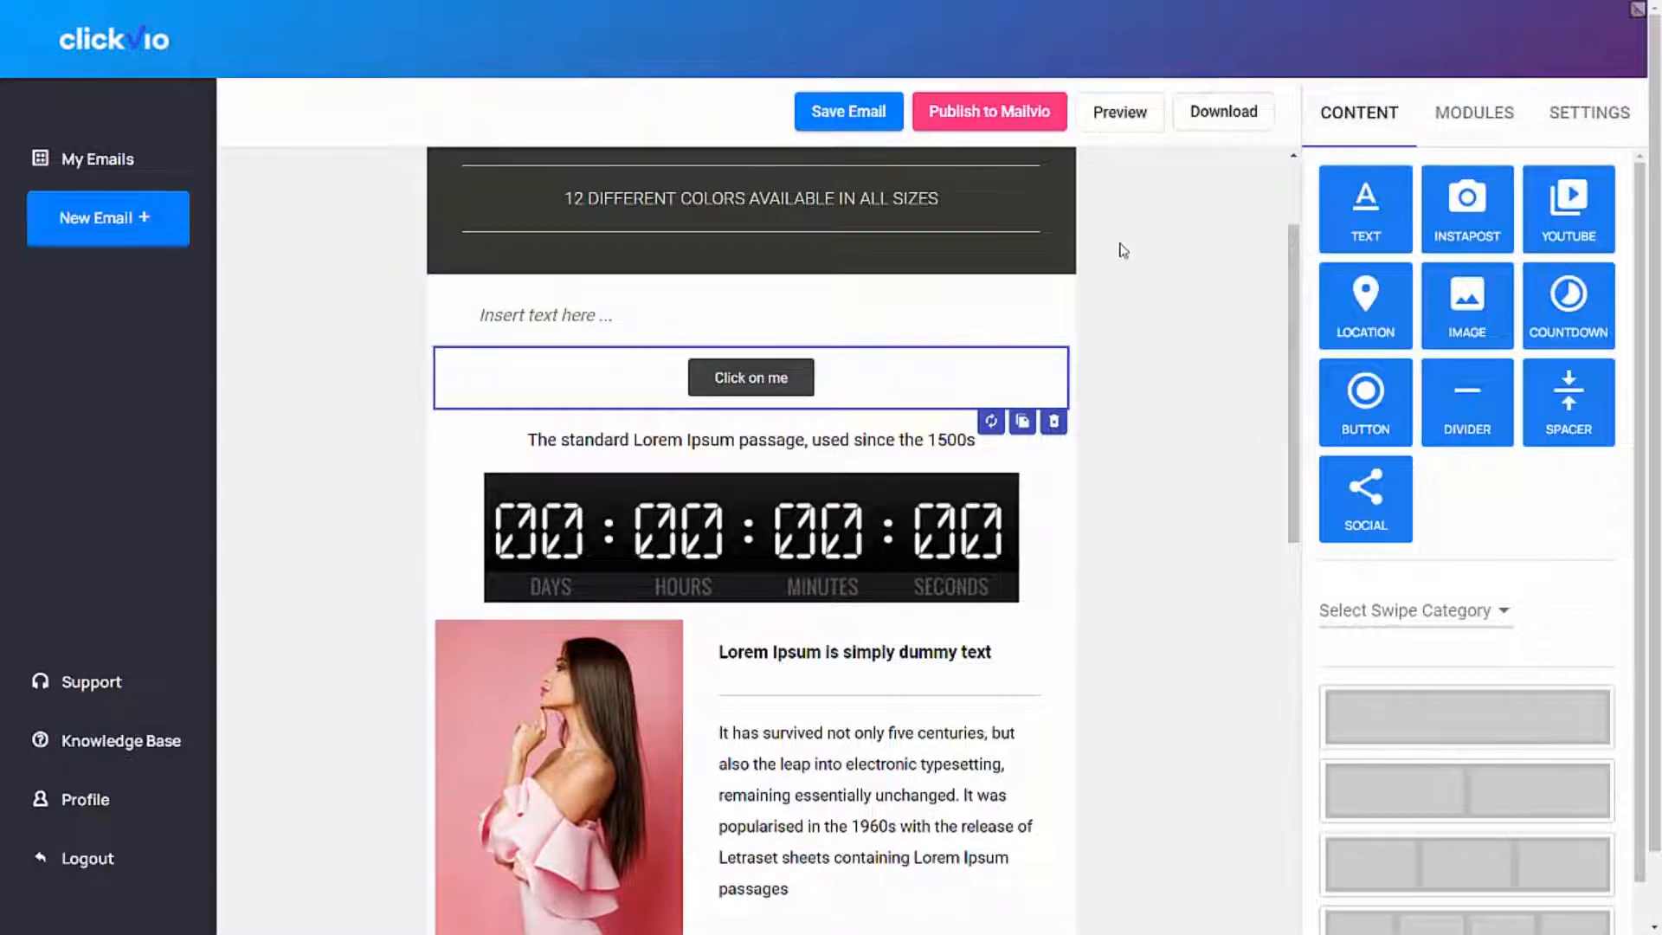
left_click(1119, 111)
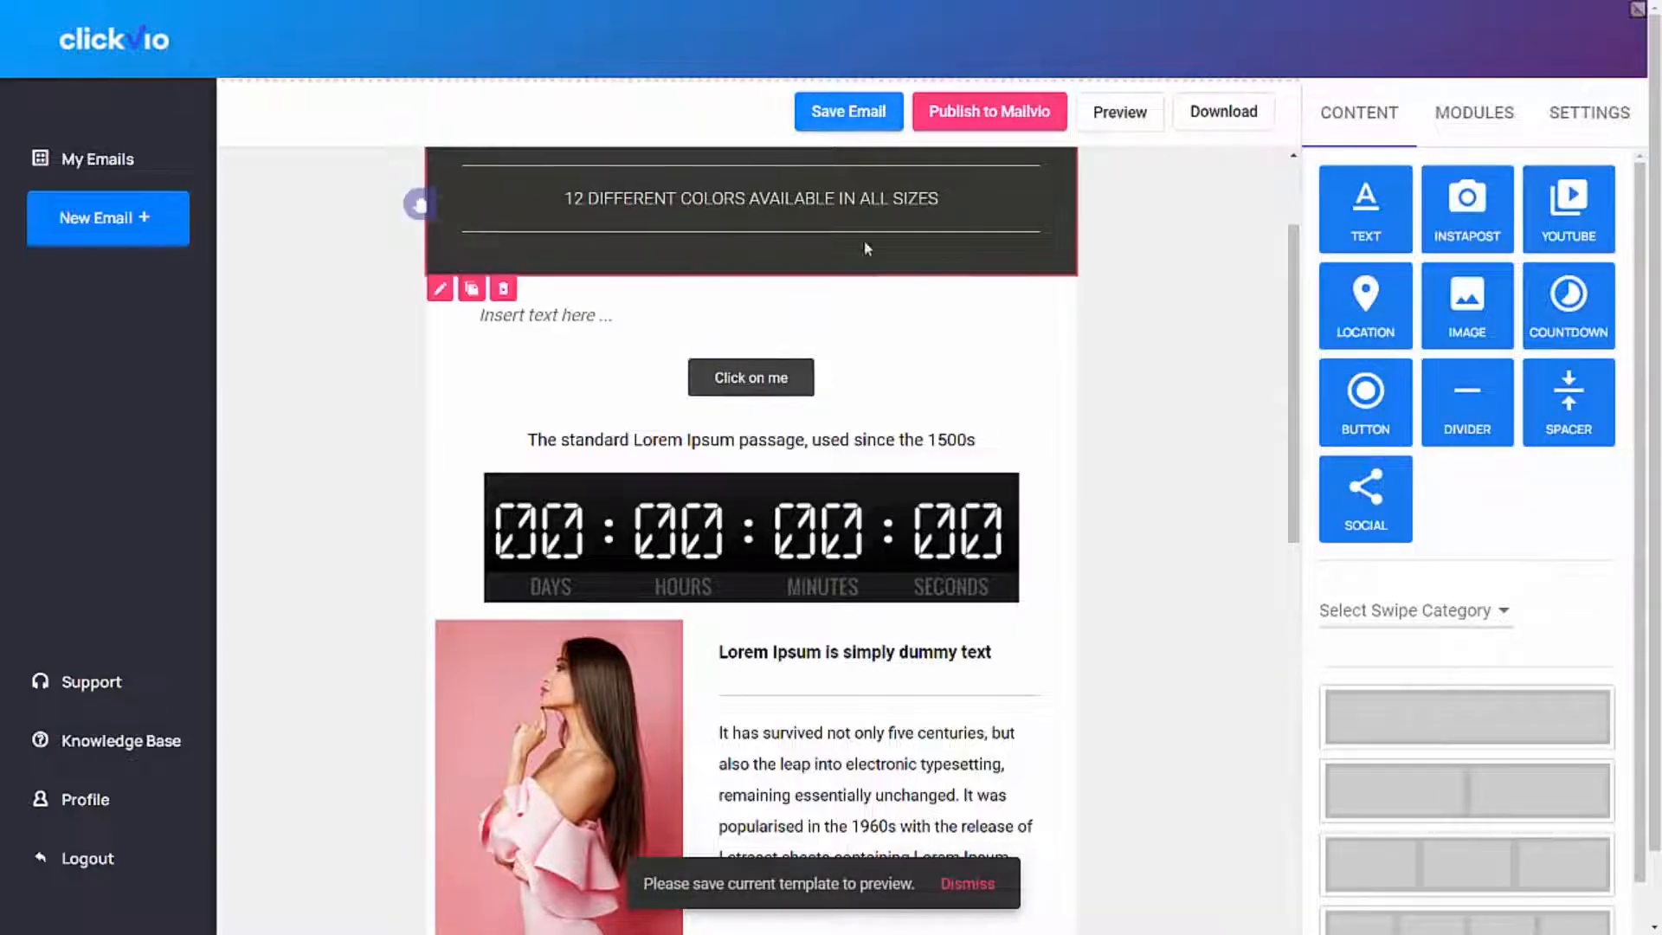
- Dismiss the save-before-preview notice, save the email and open its preview
left_click(750, 315)
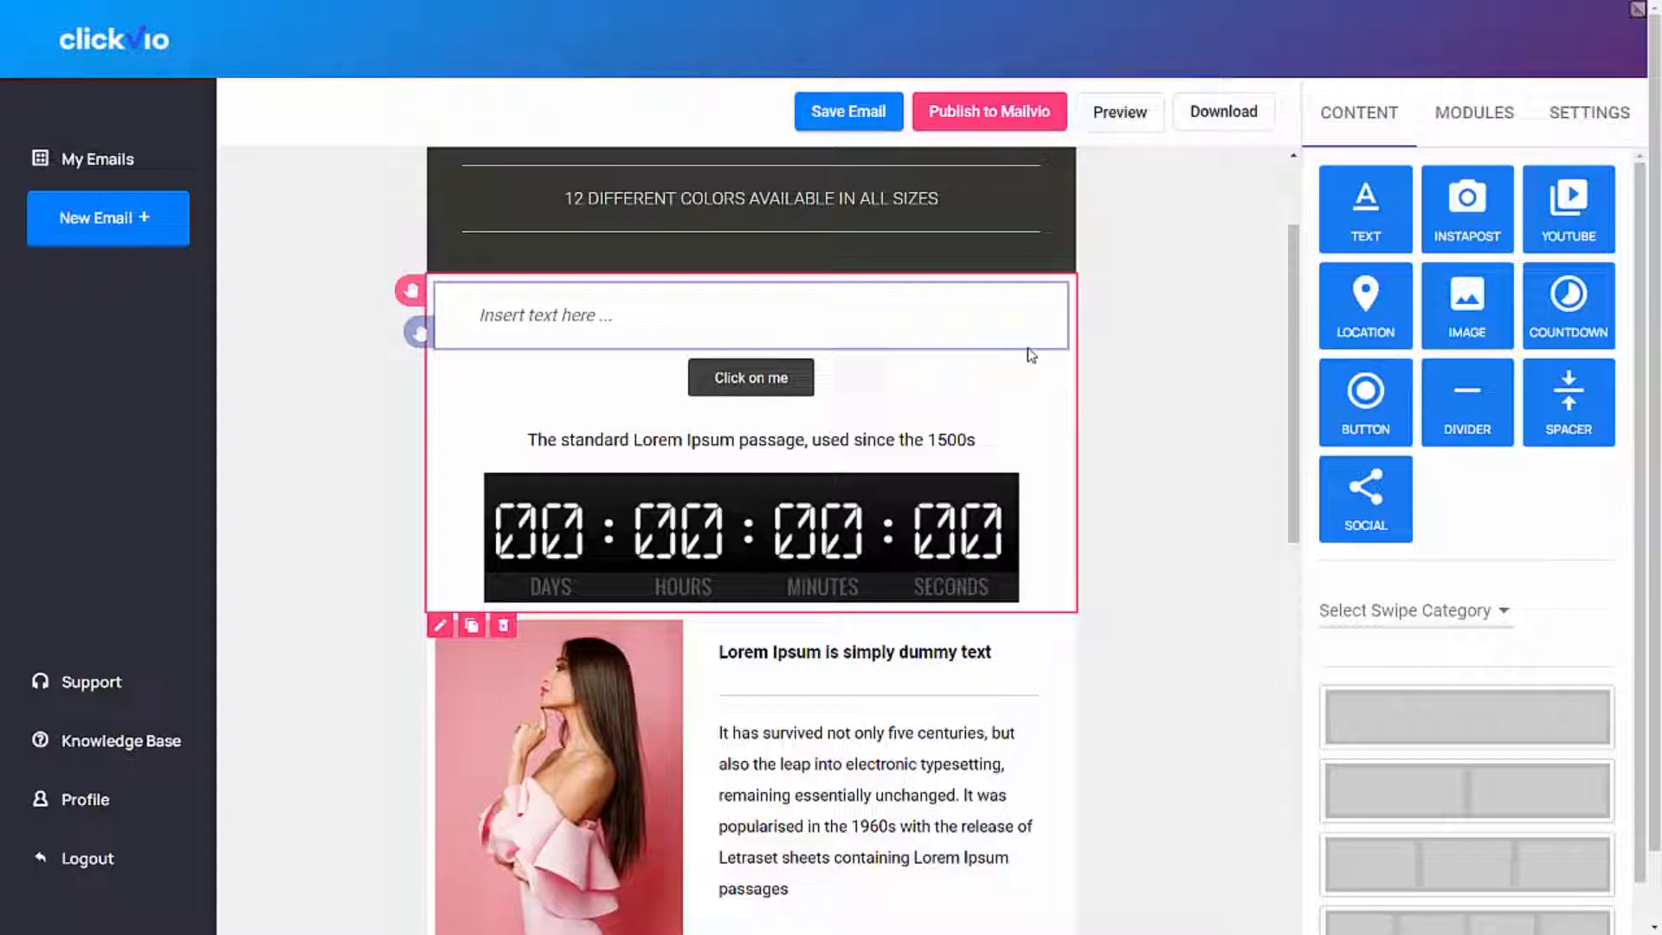
left_click(847, 111)
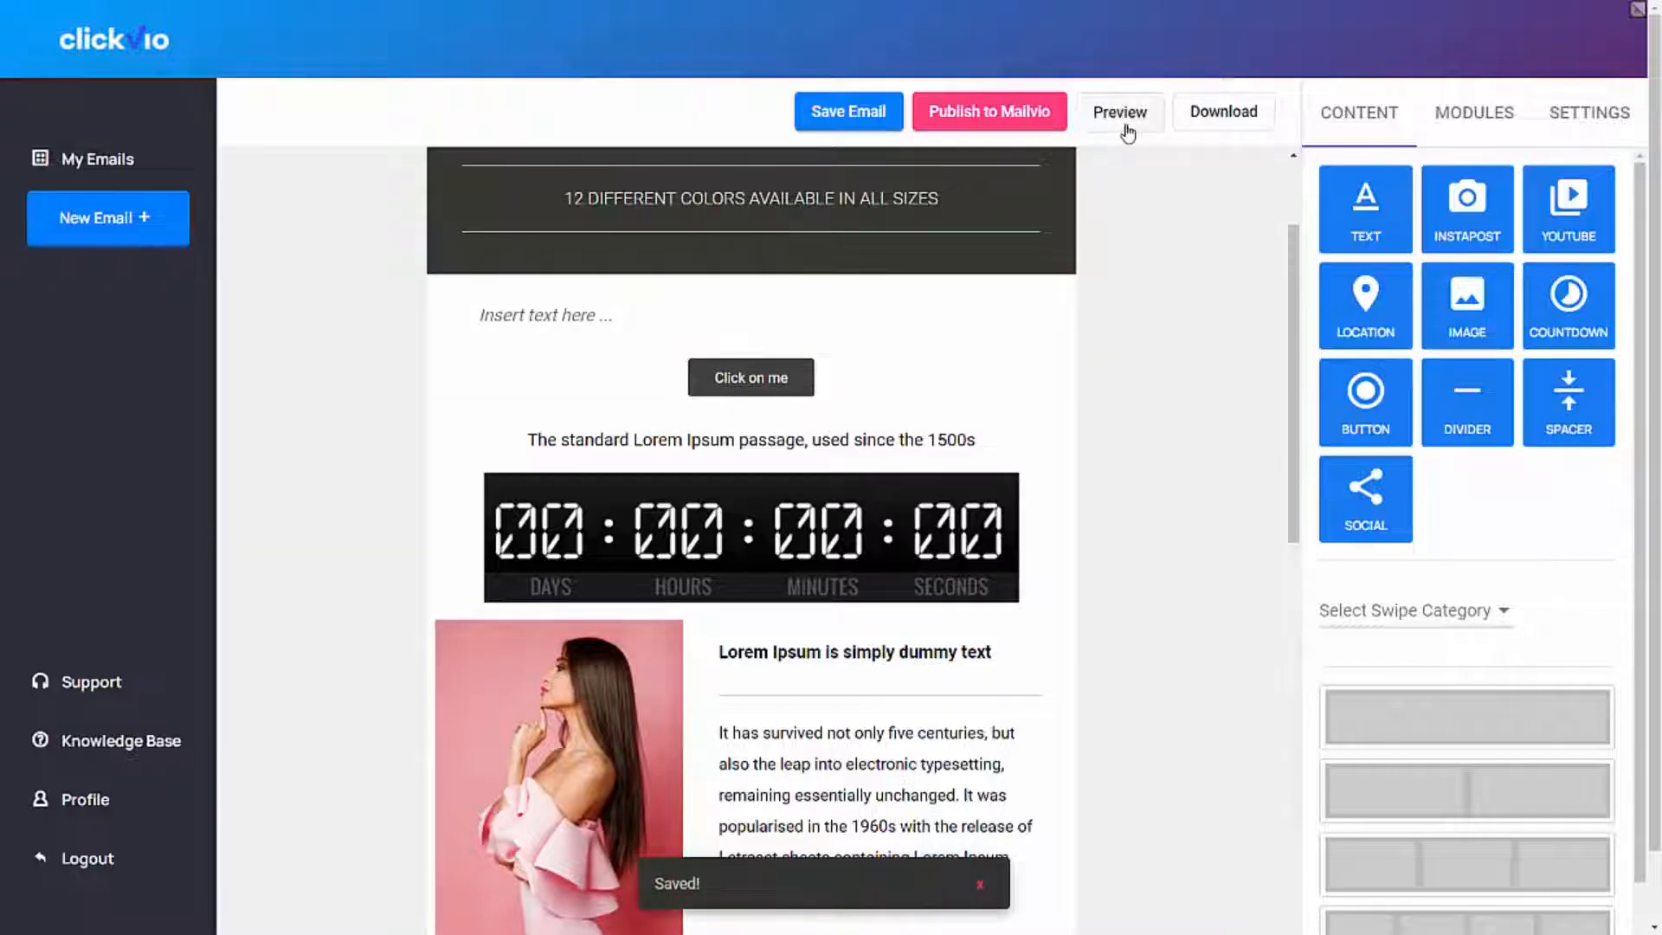
left_click(1119, 112)
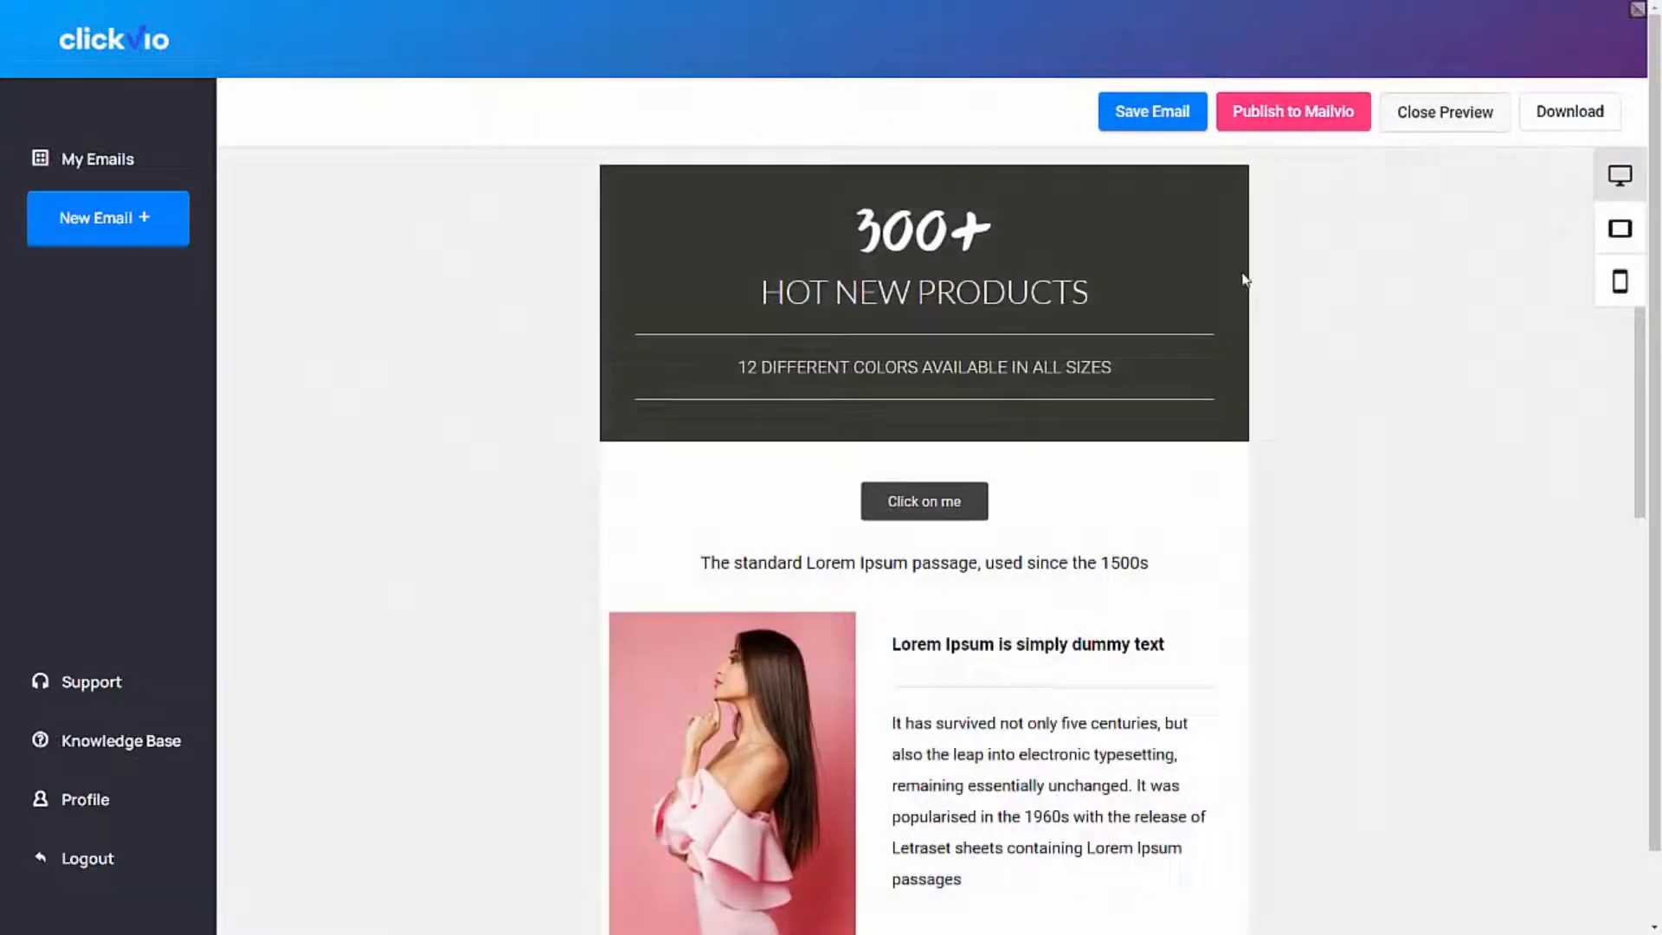
mouse_move(1619, 280)
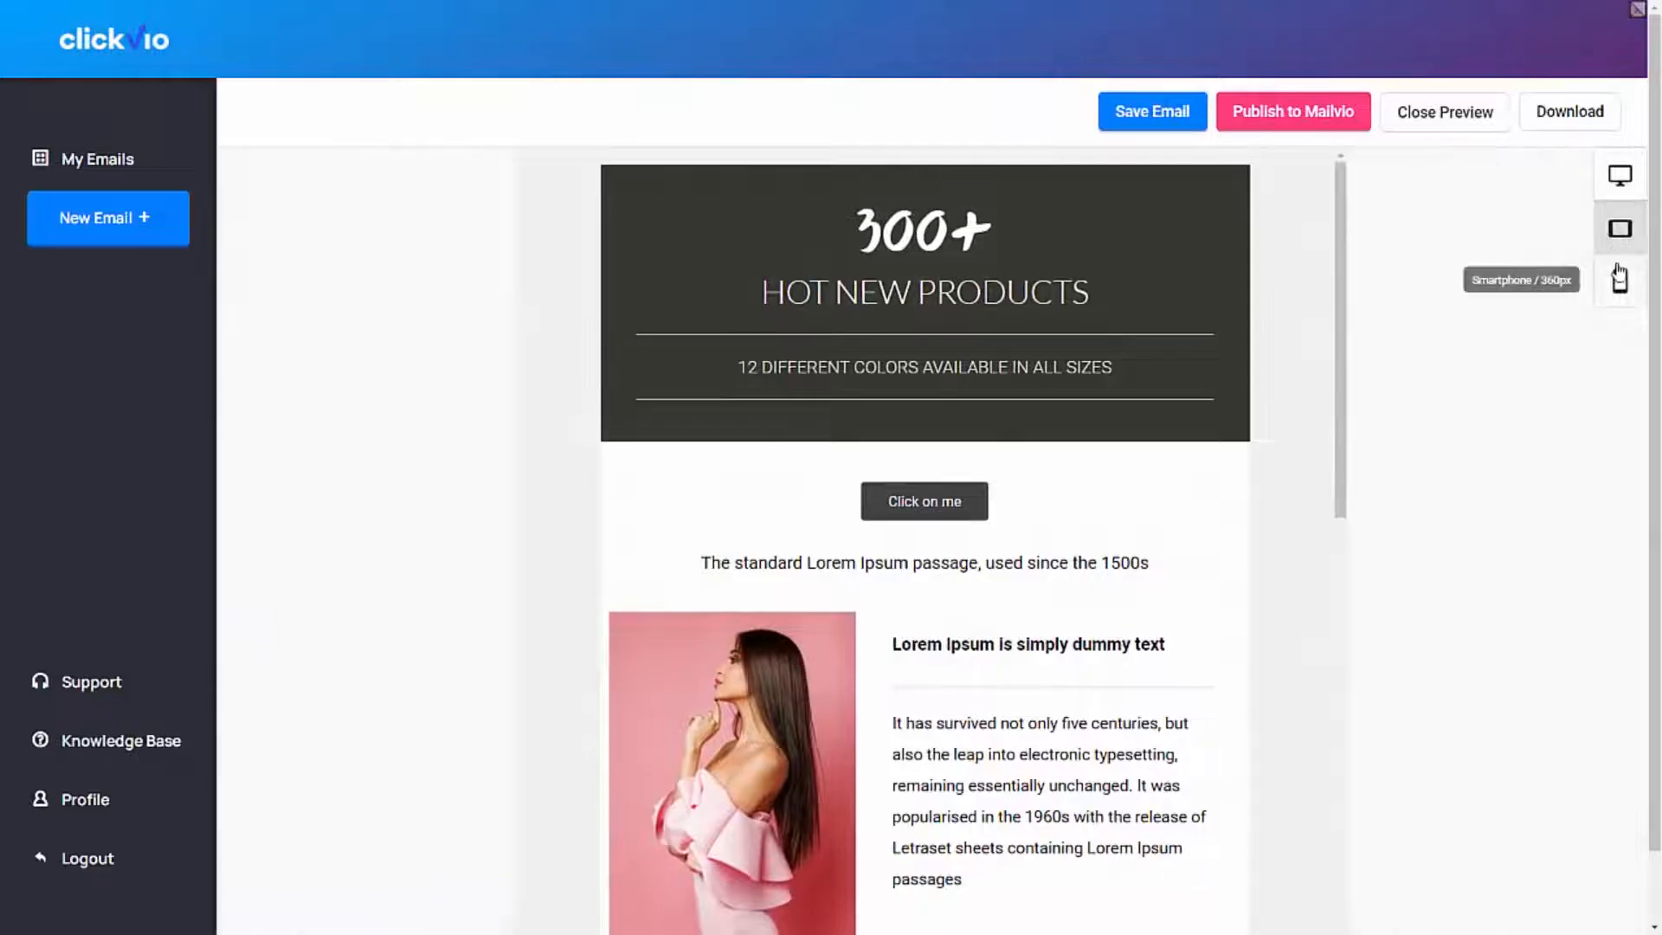
- Check the preview at smartphone and desktop widths, then save the email again
left_click(1620, 280)
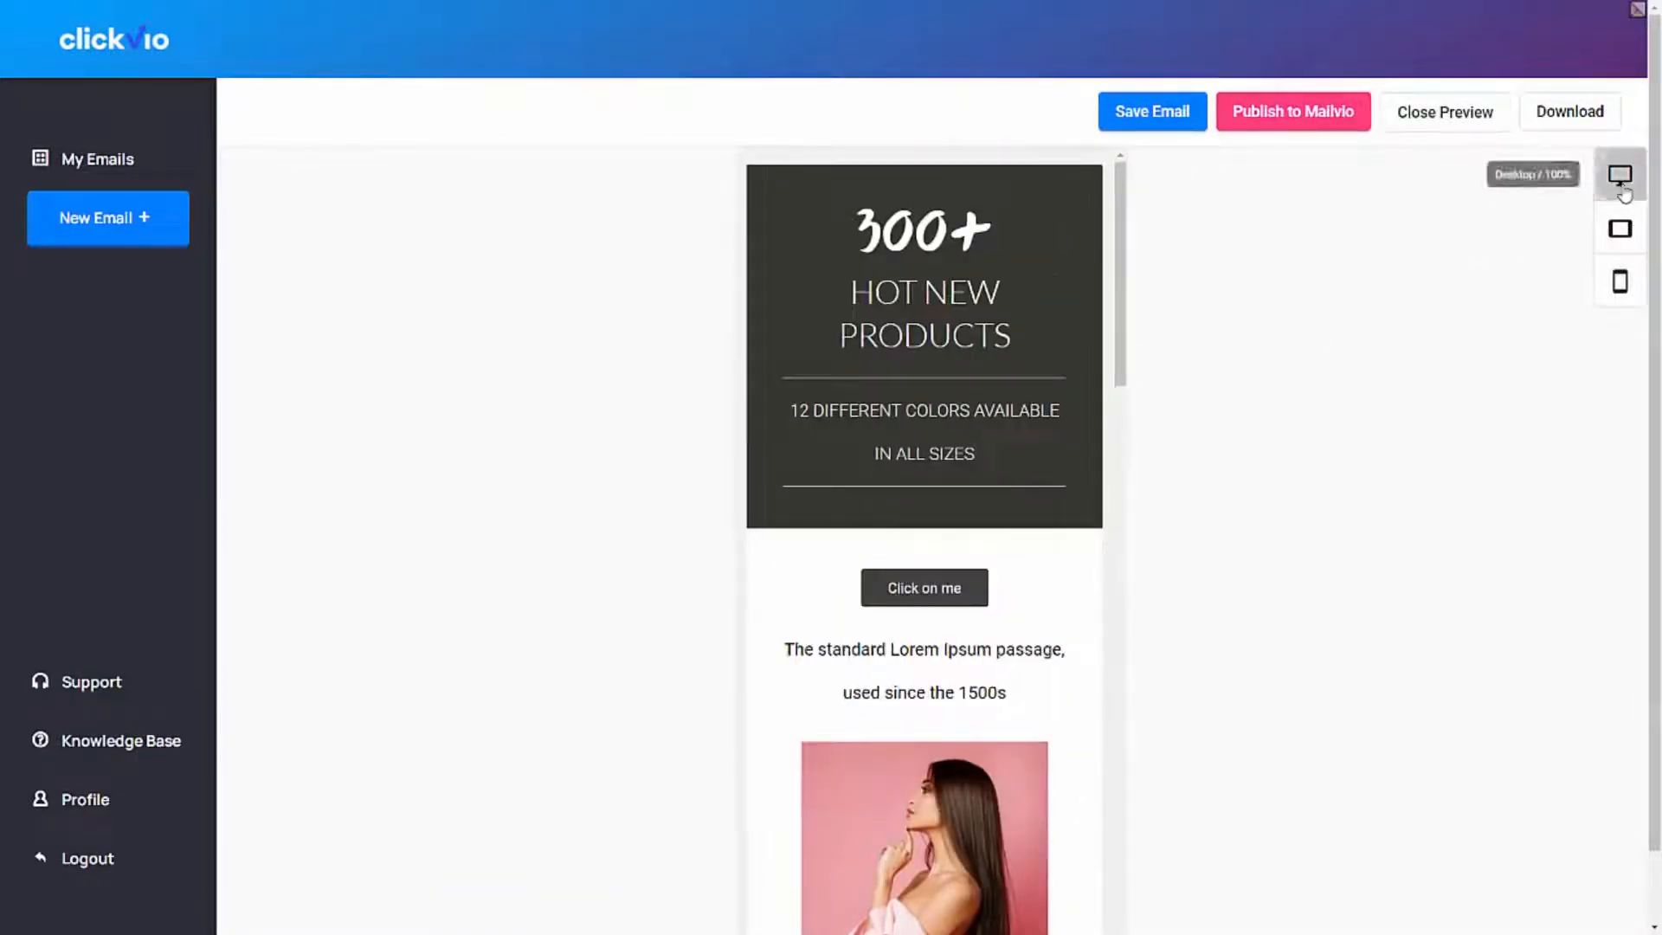
left_click(1620, 175)
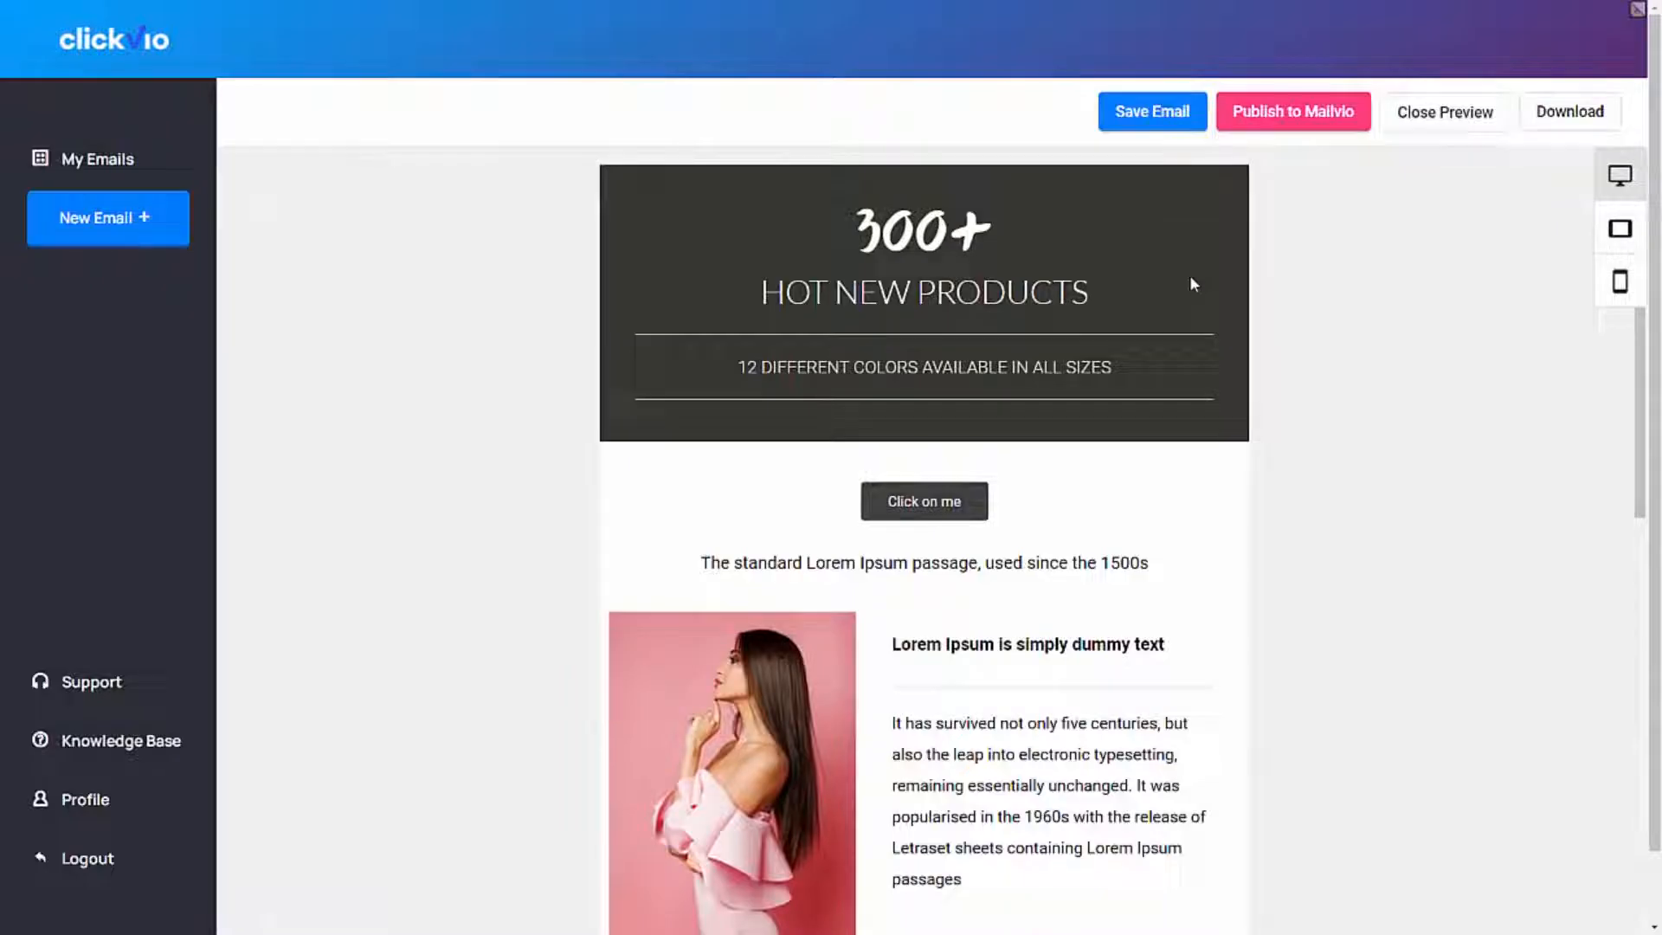
mouse_move(1283, 129)
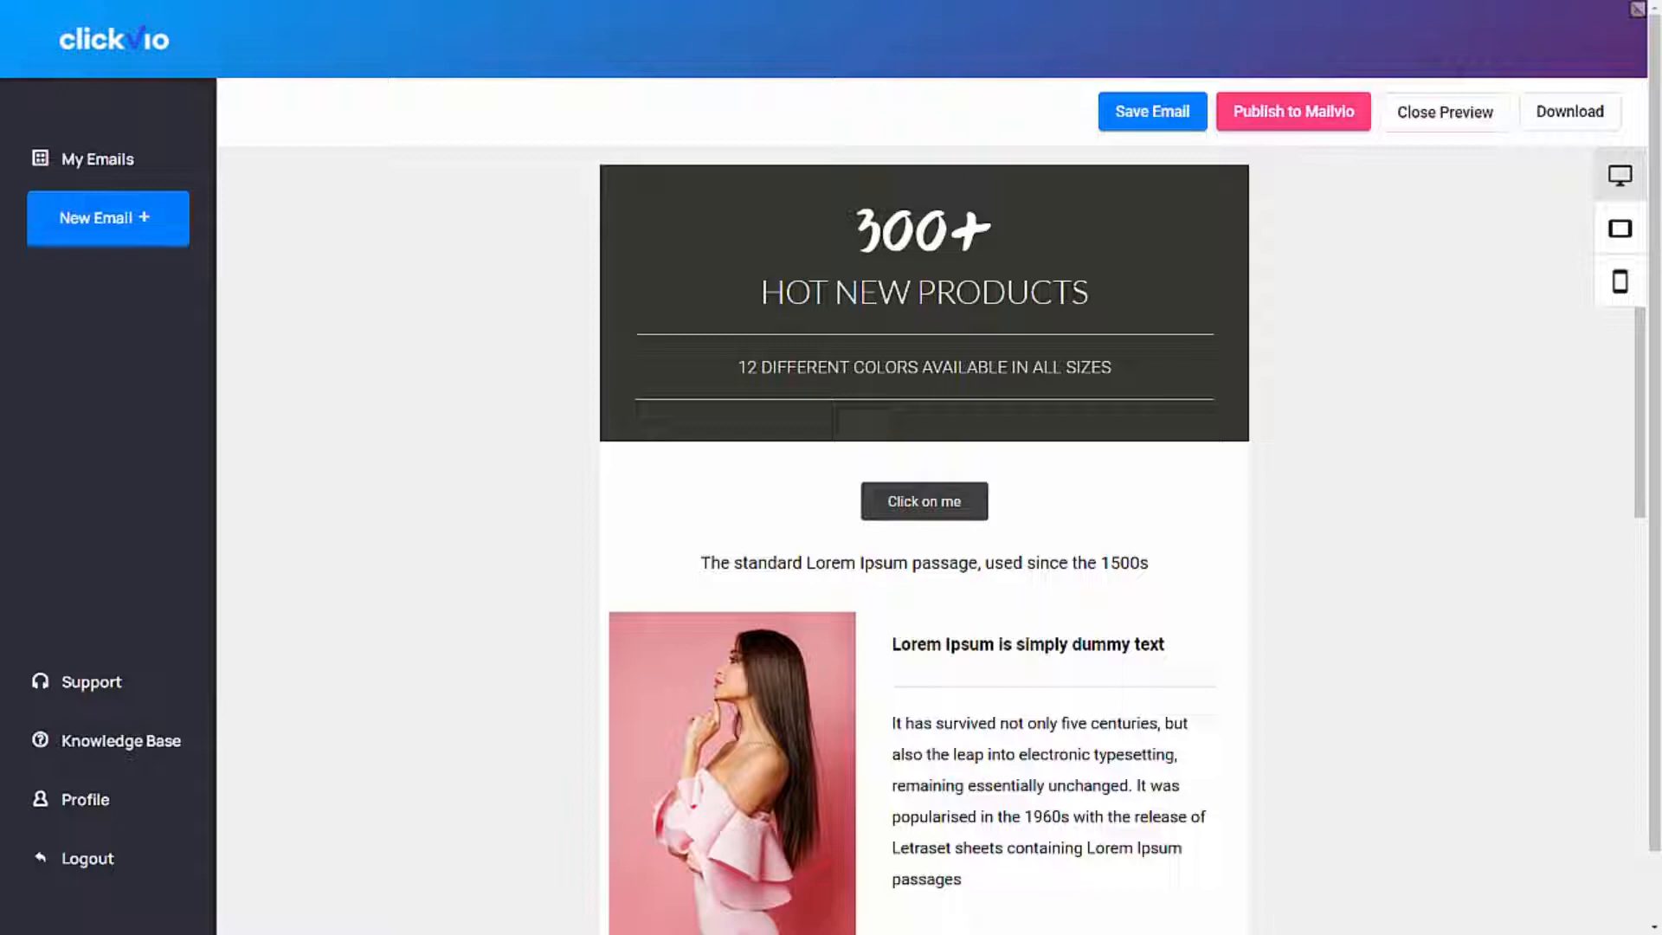
left_click(1151, 112)
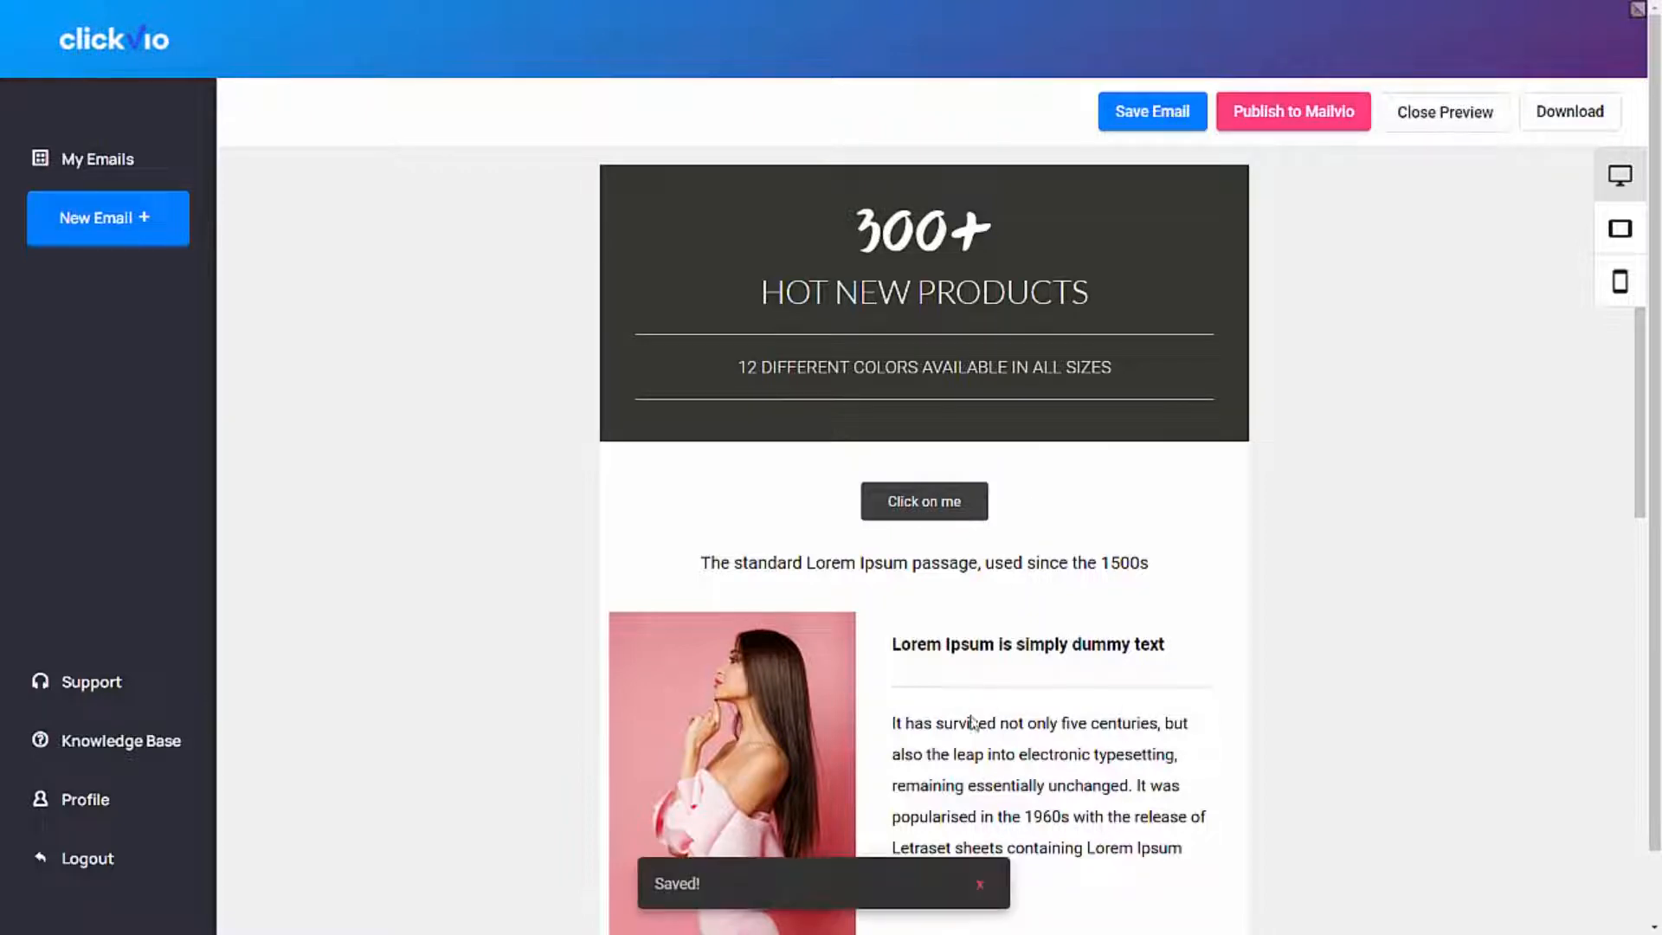
left_click(1293, 110)
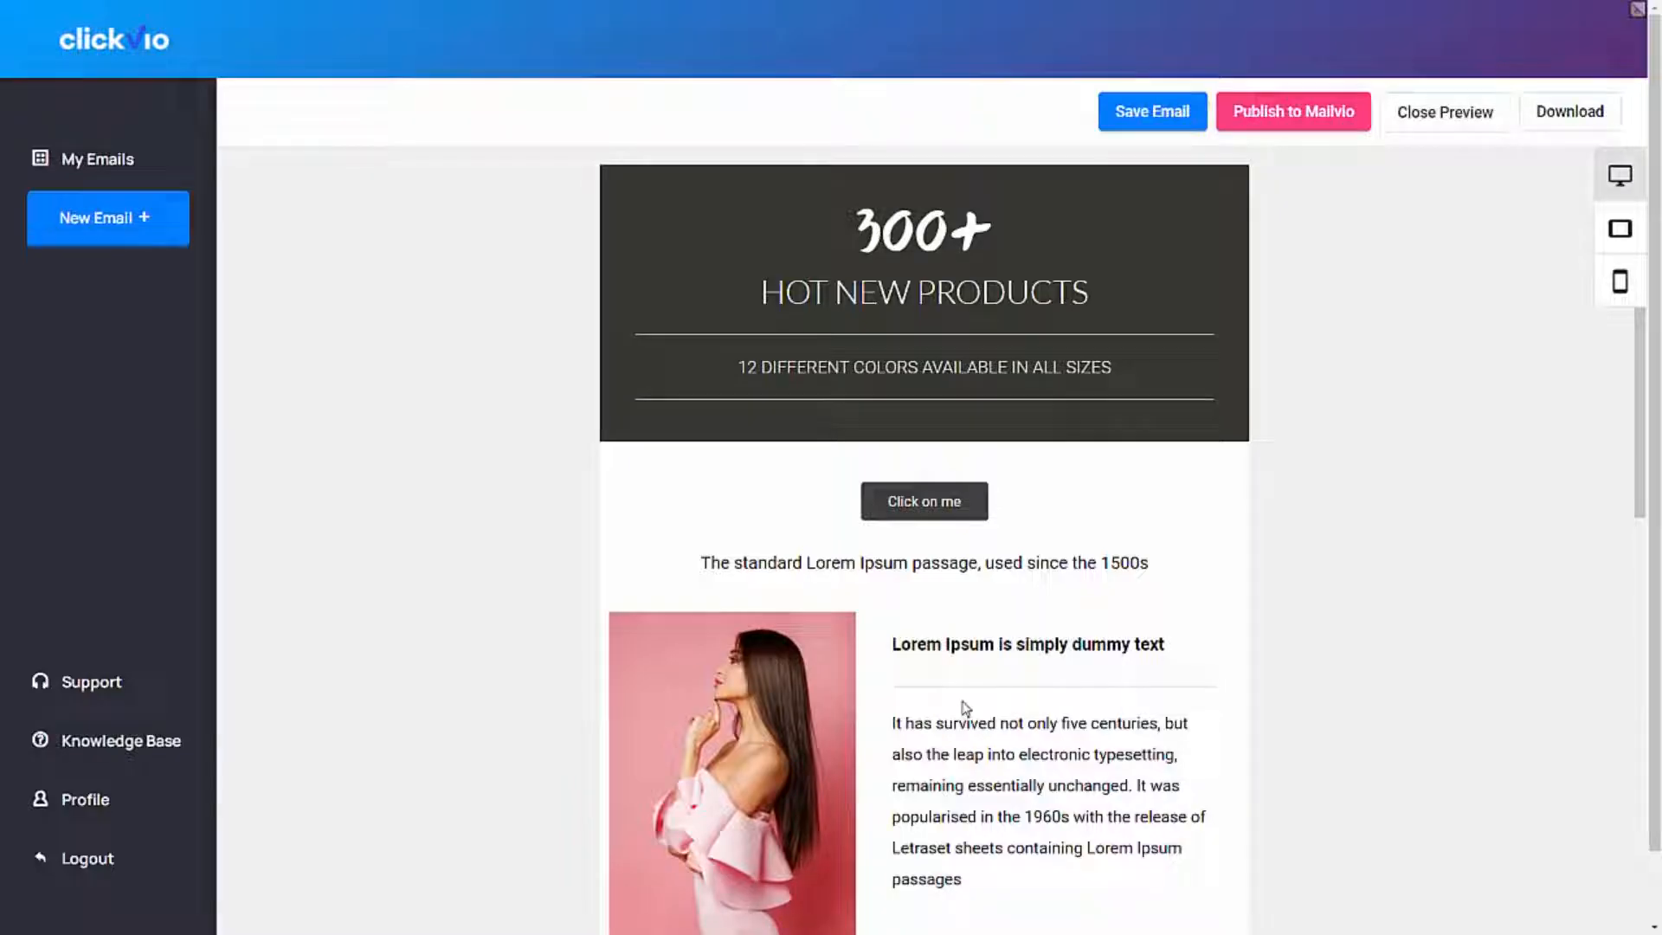
mouse_move(1261, 352)
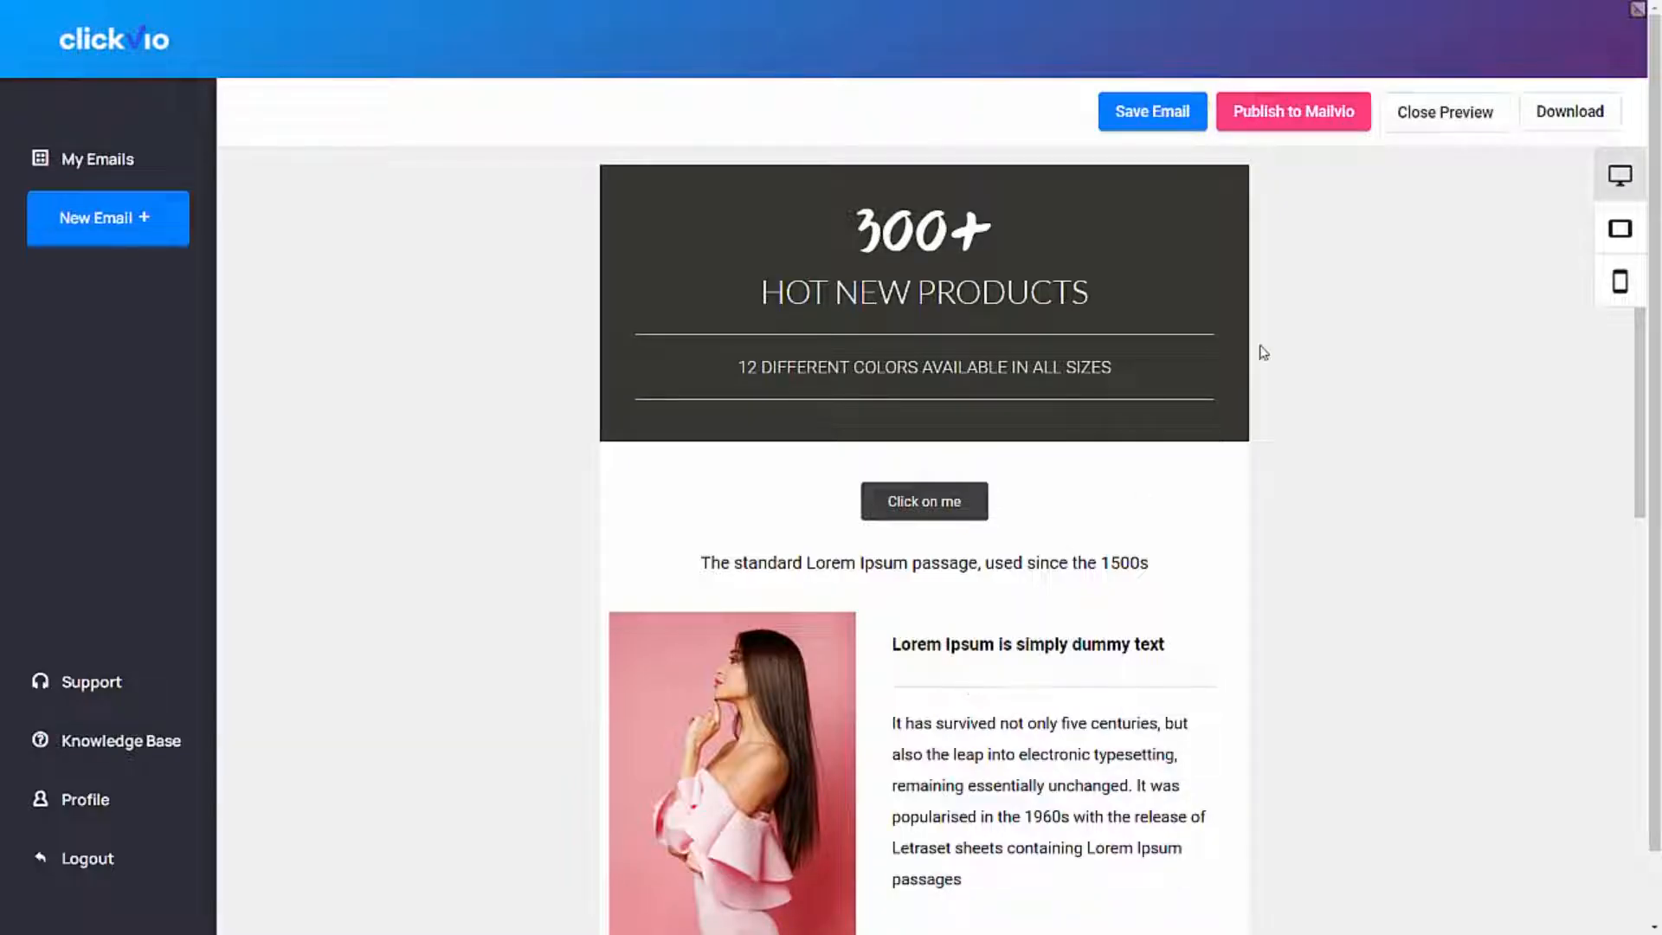
mouse_move(1341, 225)
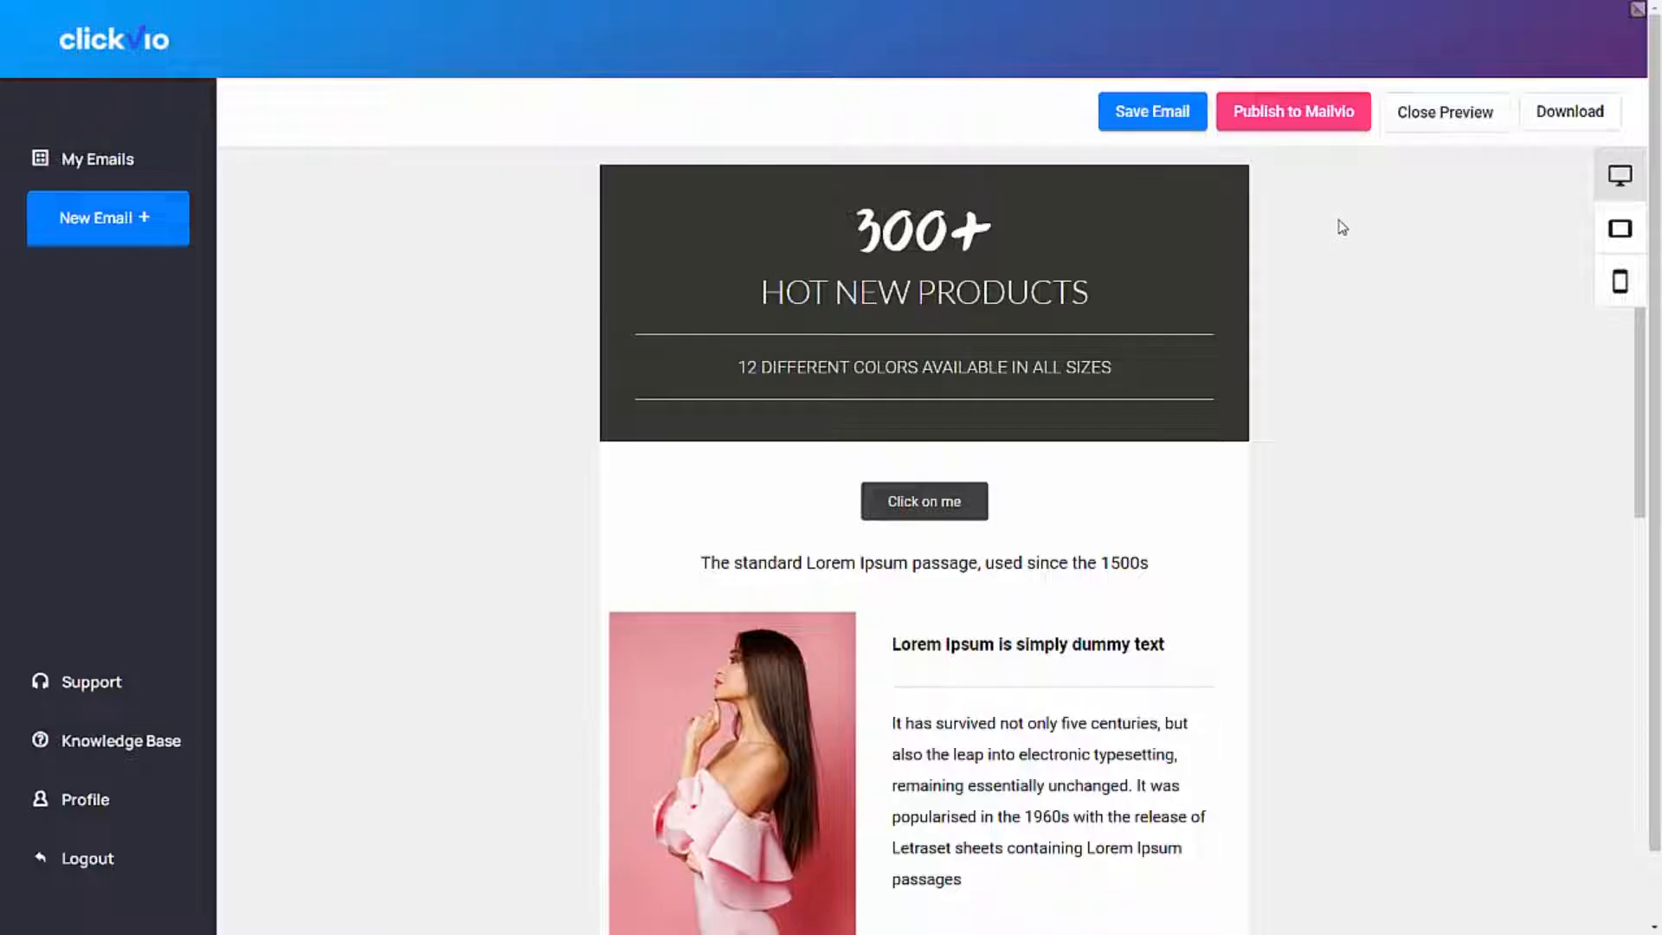
- Show the Download options for the email: HTML, MJML and JSON
left_click(1570, 112)
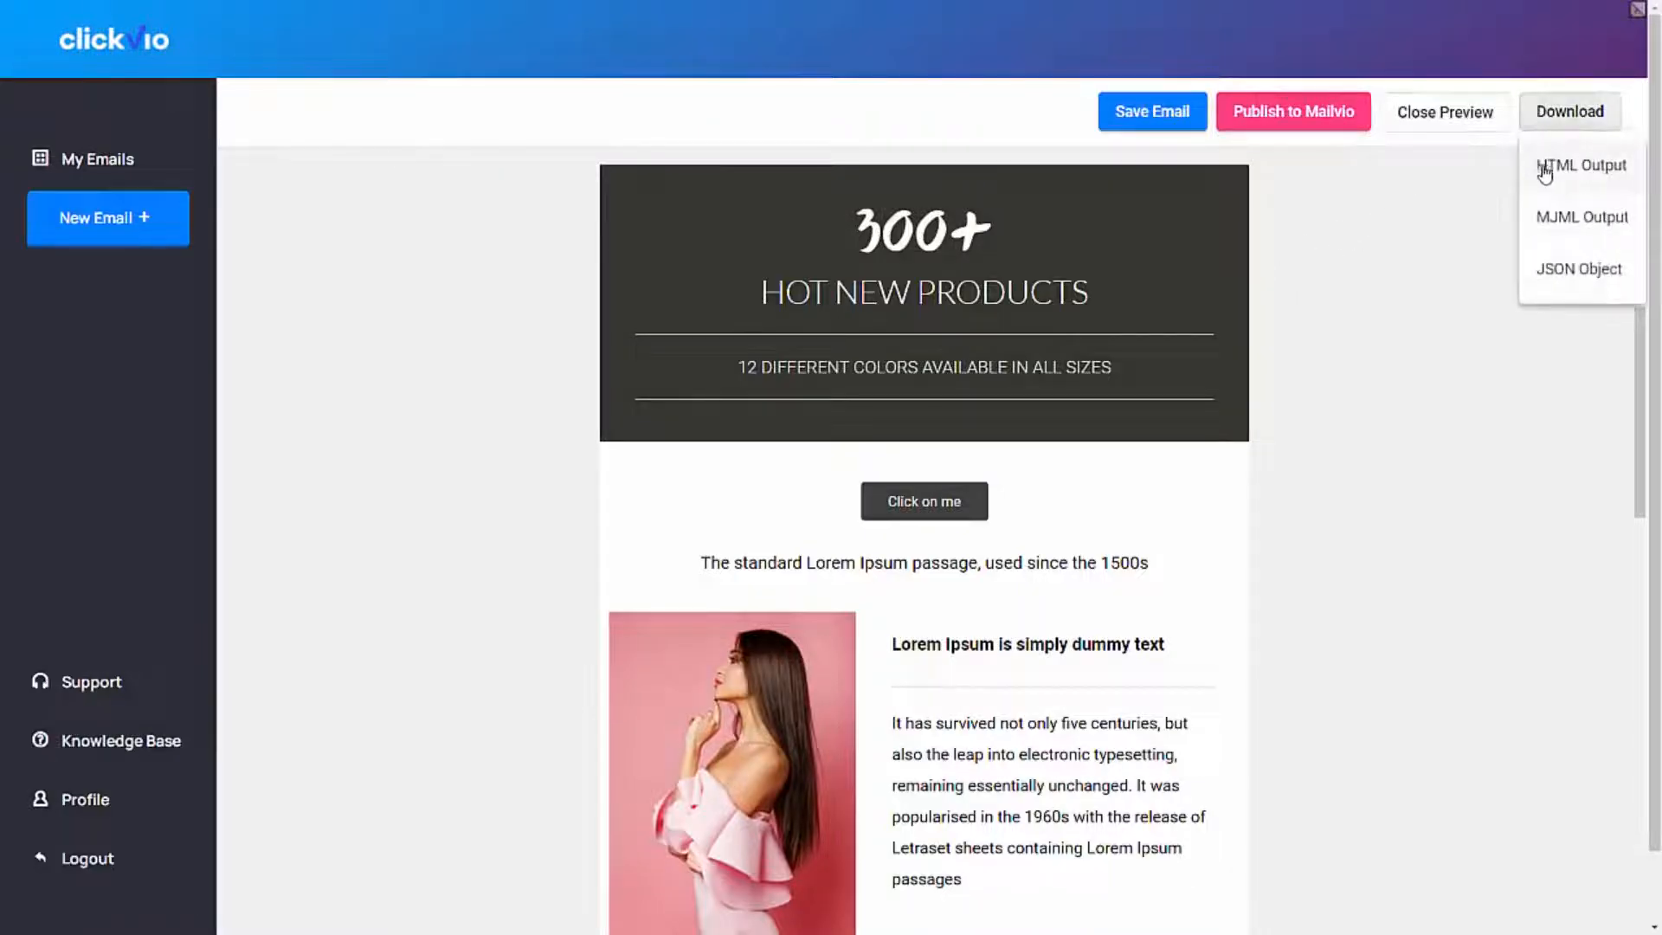
mouse_move(1331, 263)
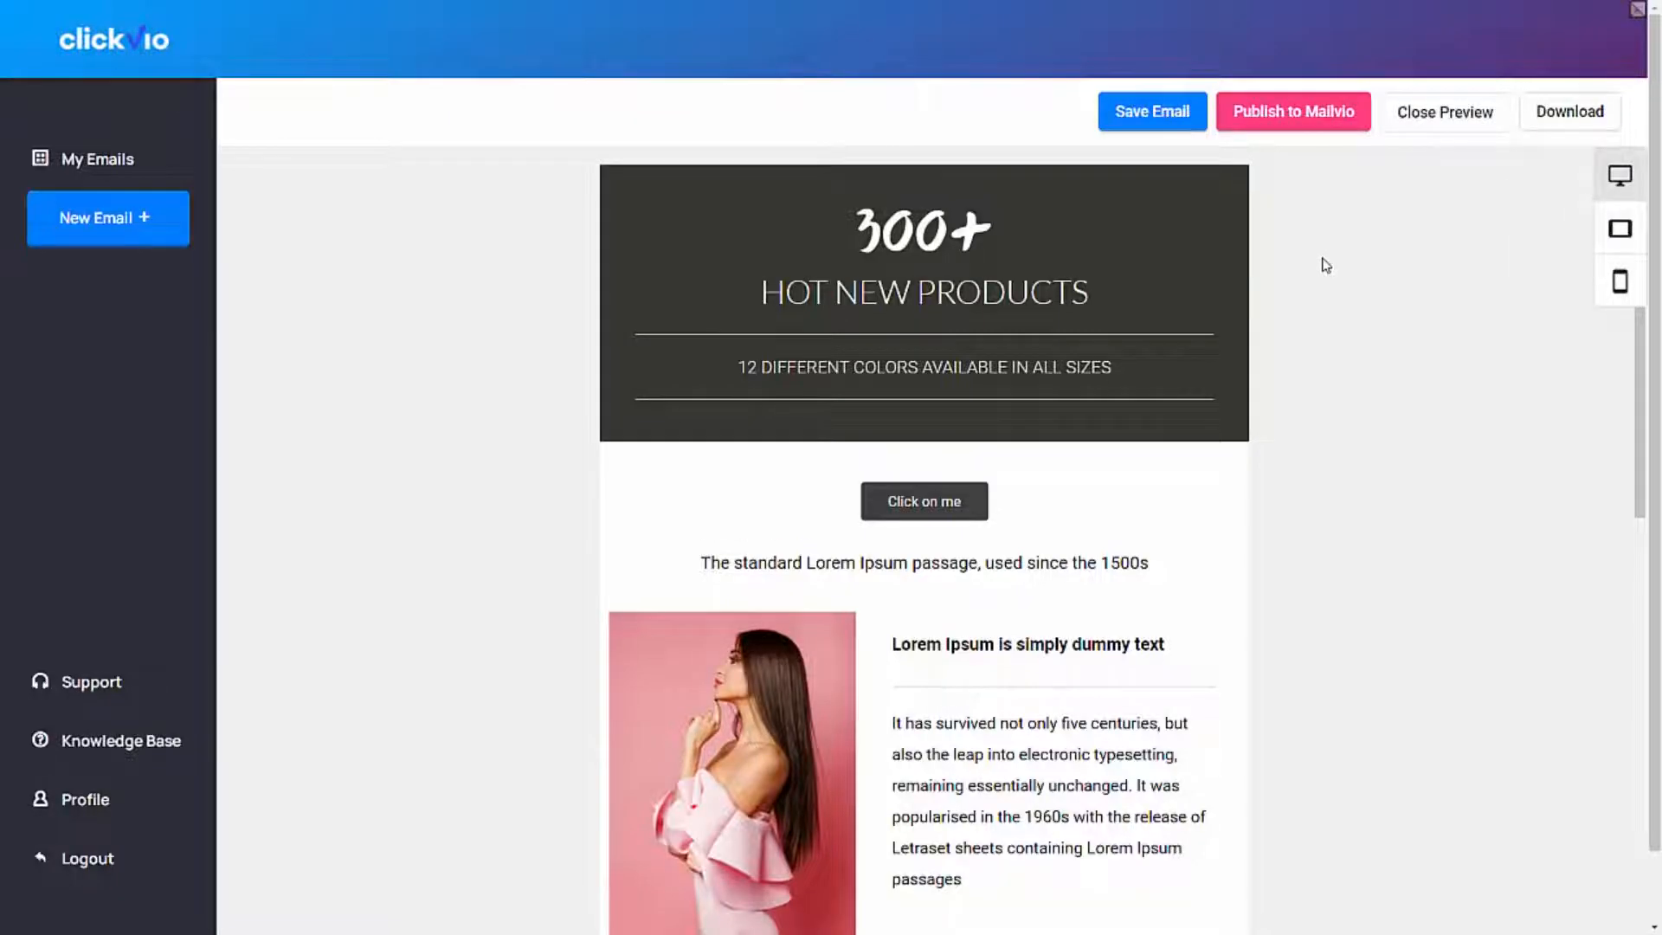
mouse_move(377, 367)
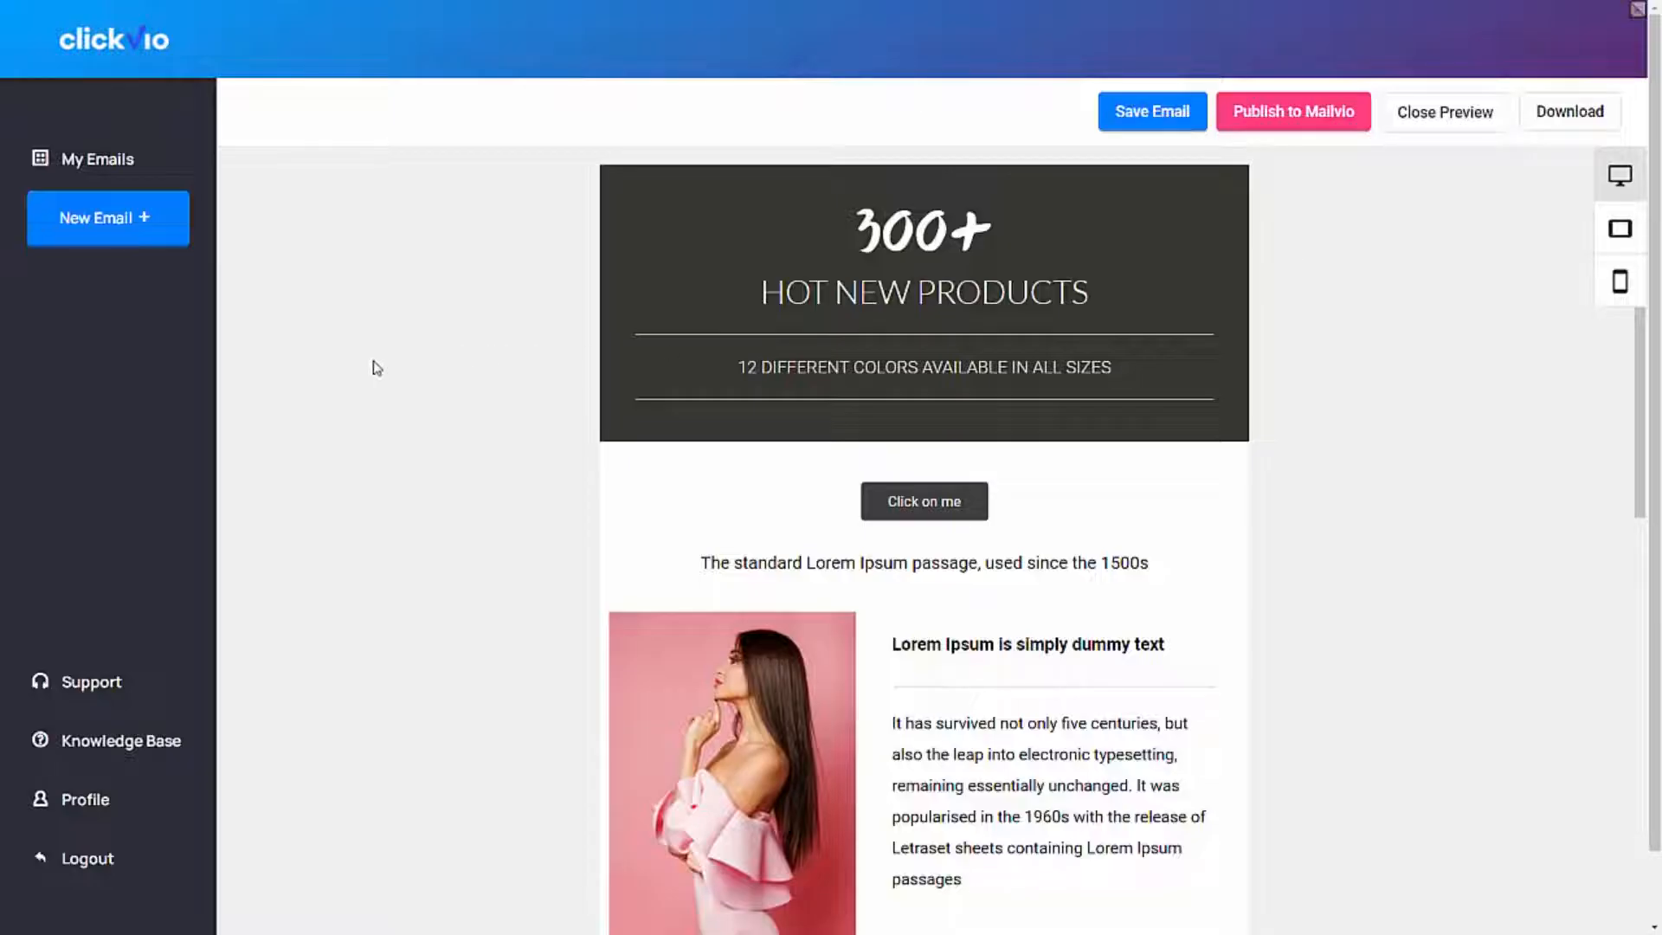
mouse_move(329, 474)
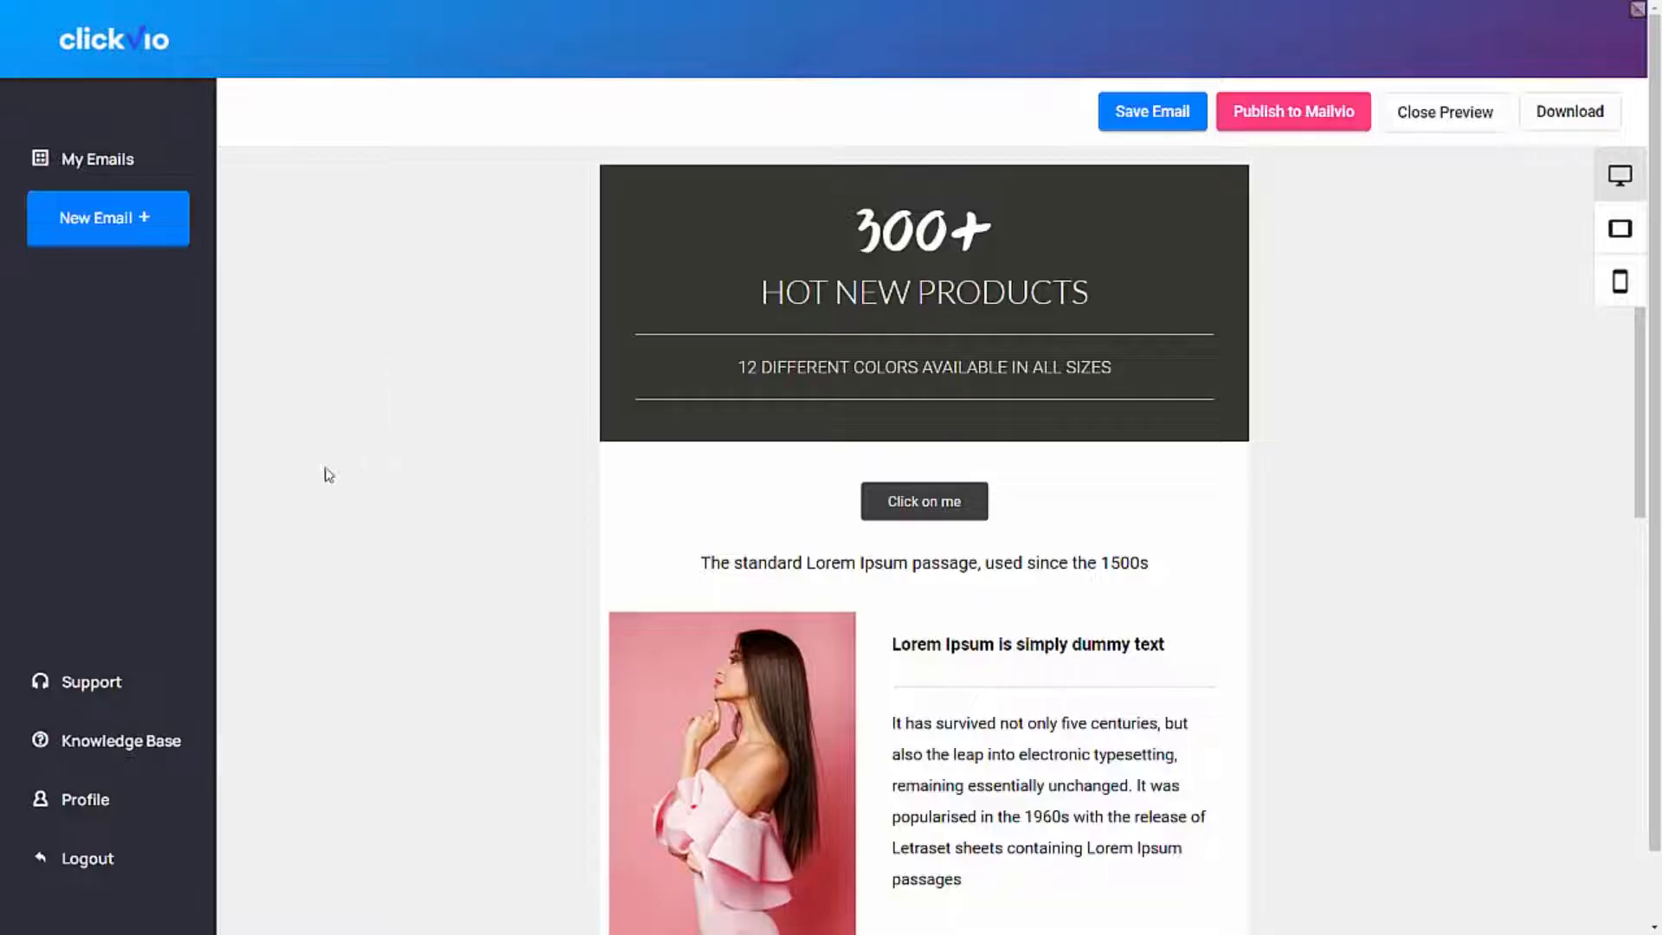
mouse_move(121, 740)
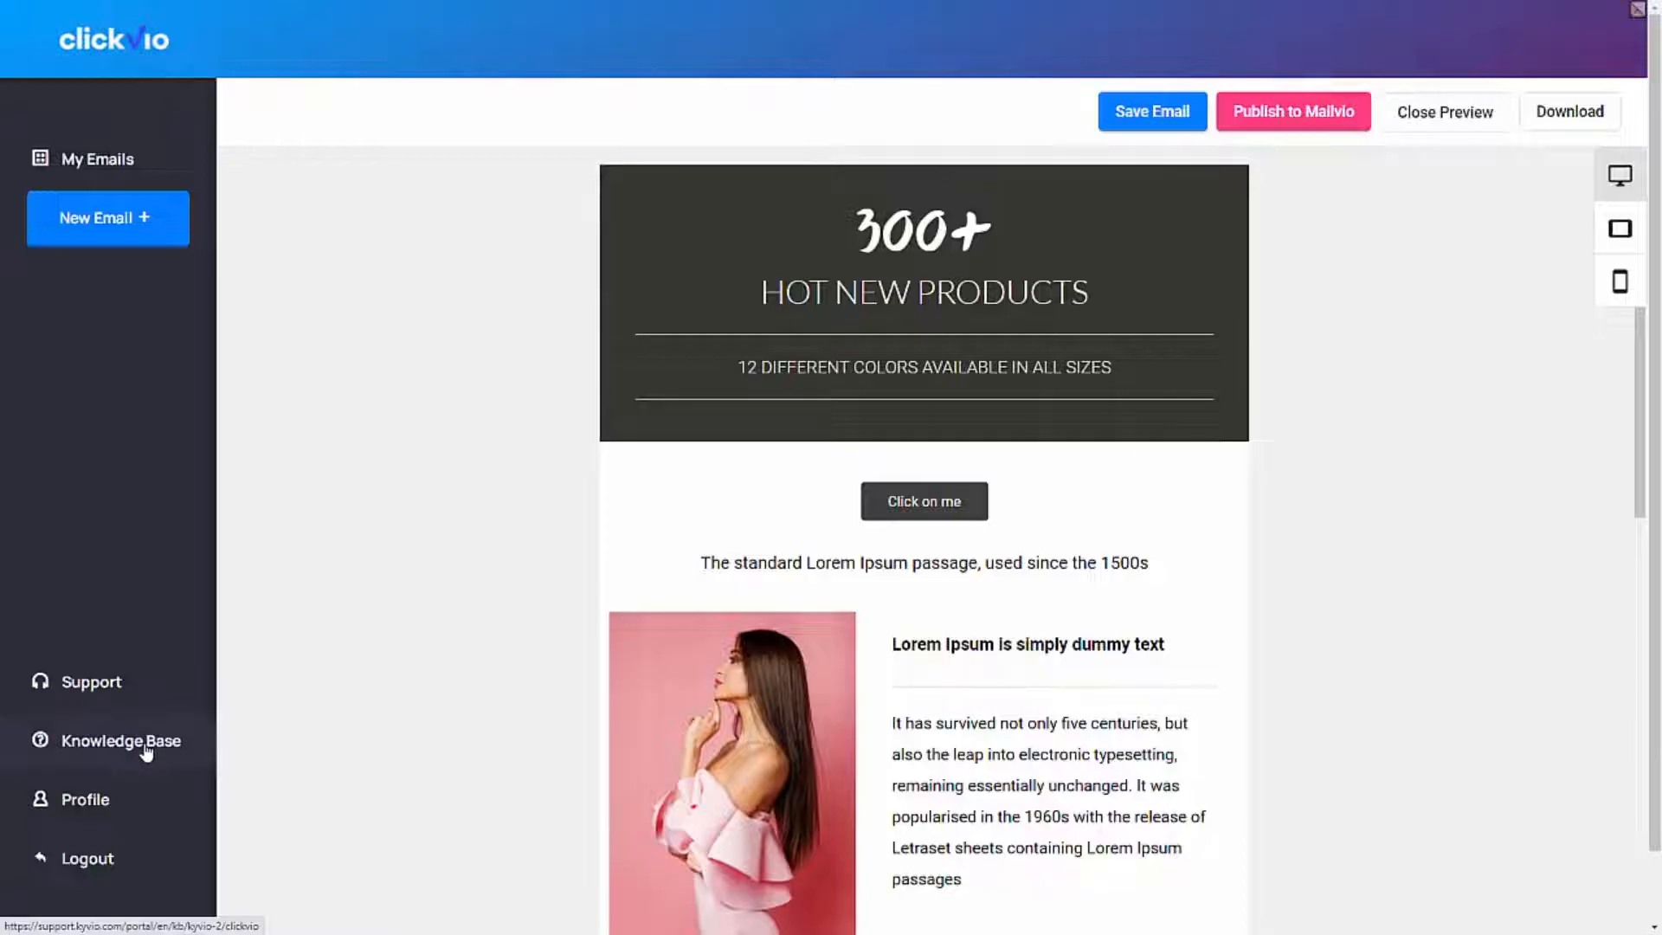
mouse_move(111, 689)
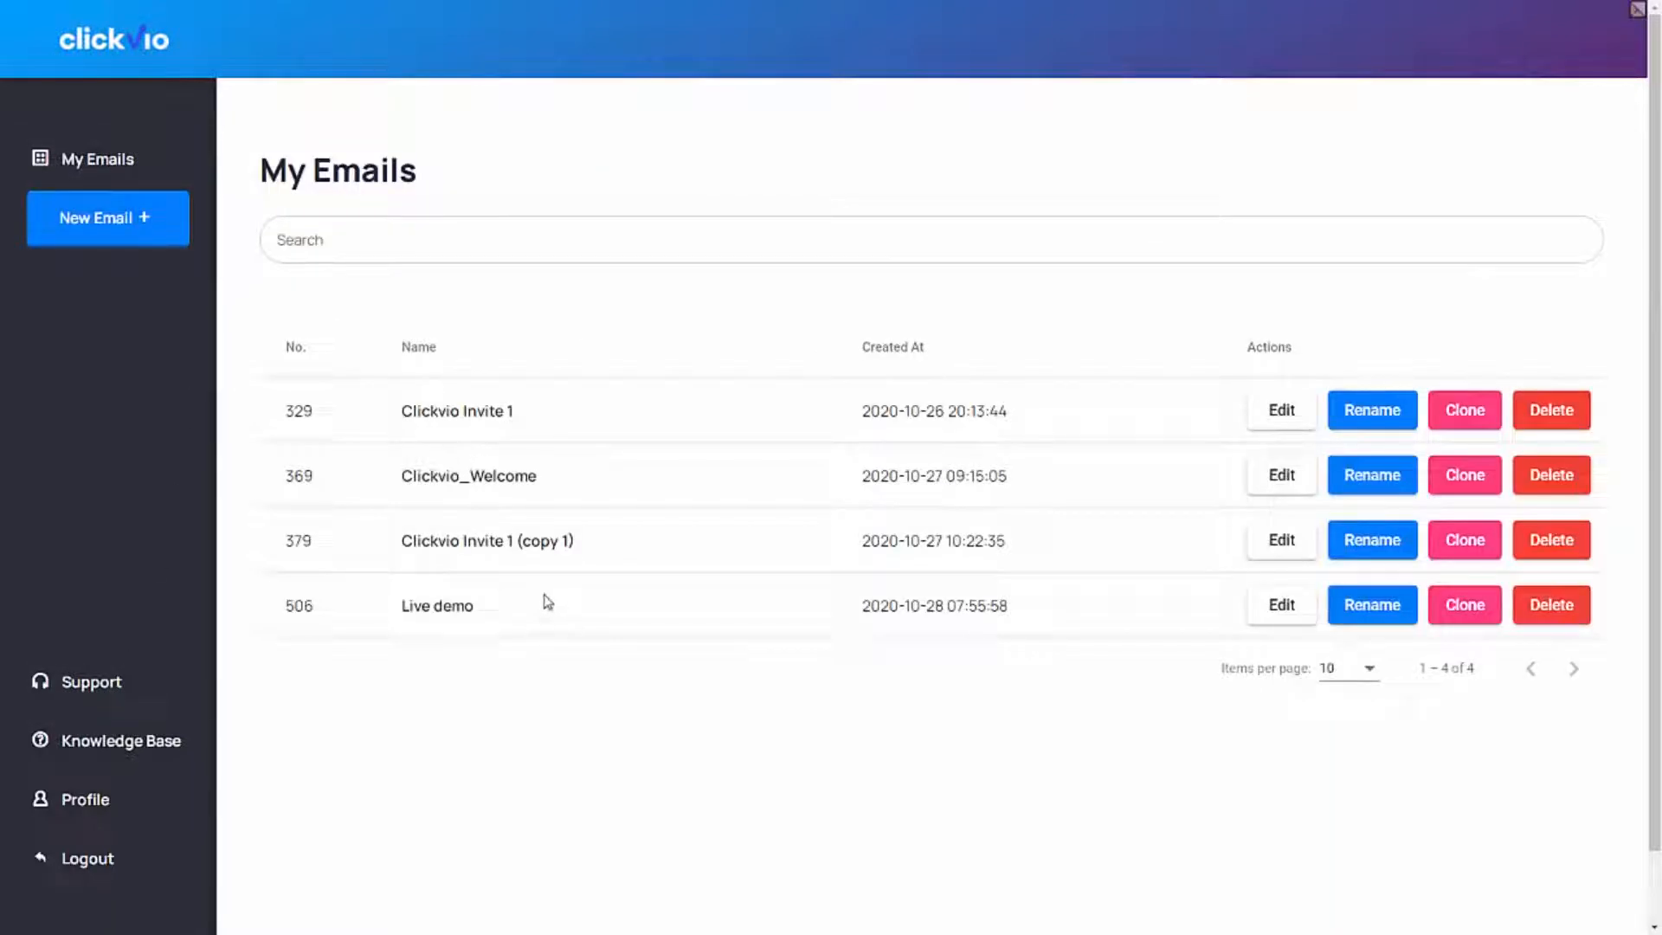
mouse_move(1092, 501)
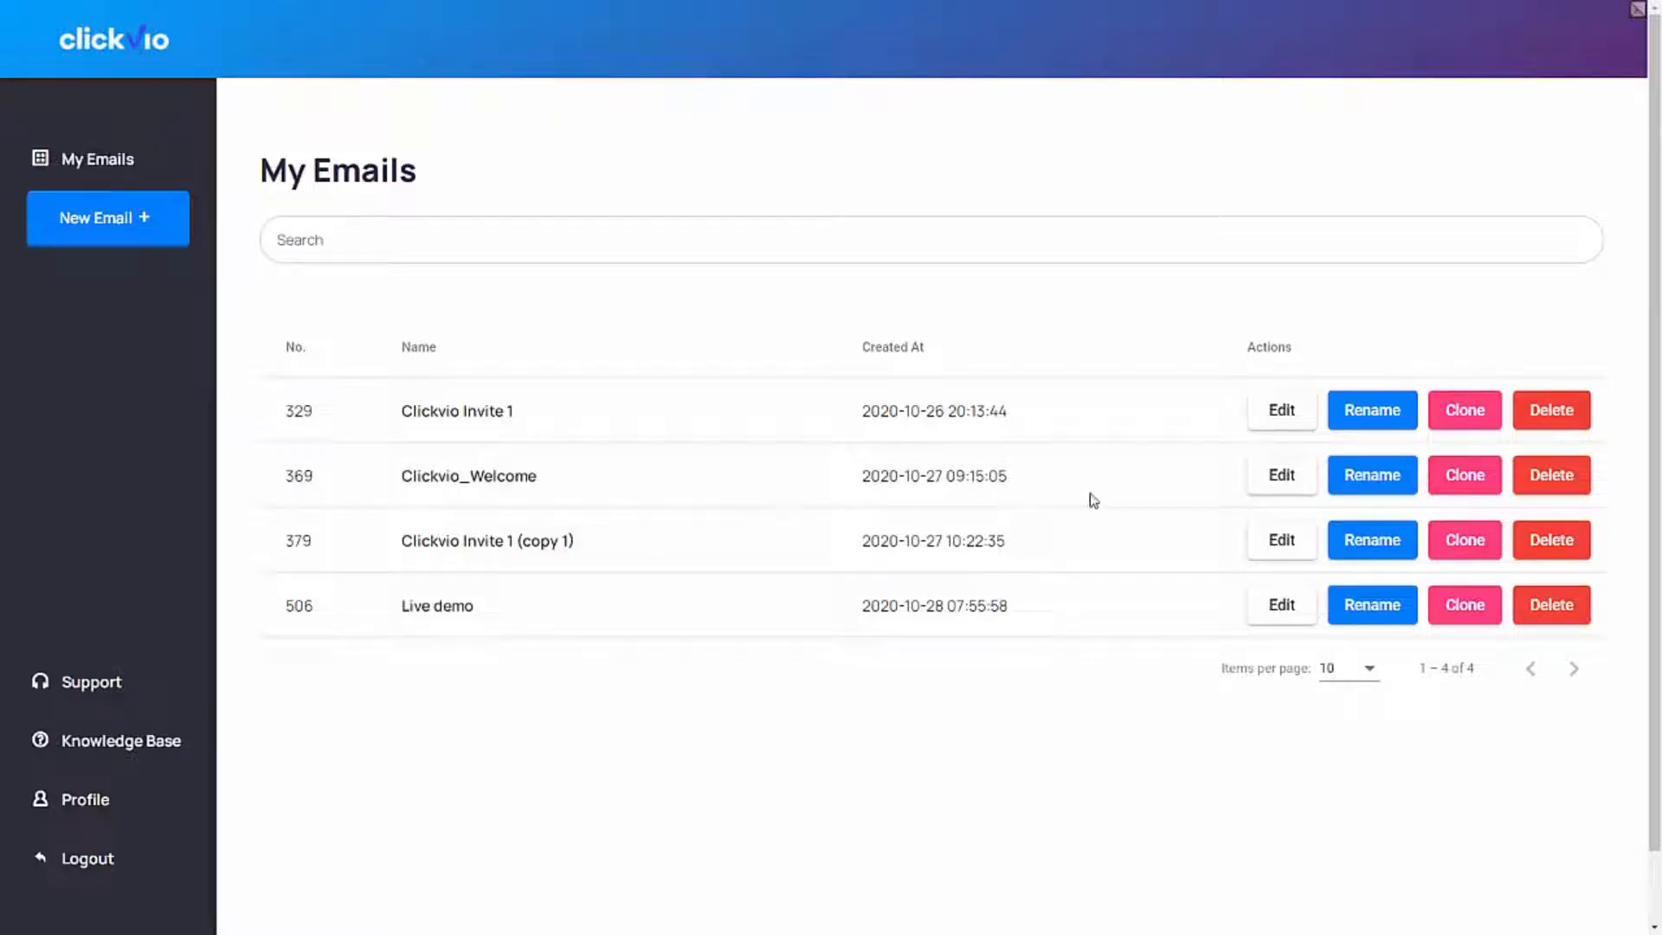
mouse_move(1257, 427)
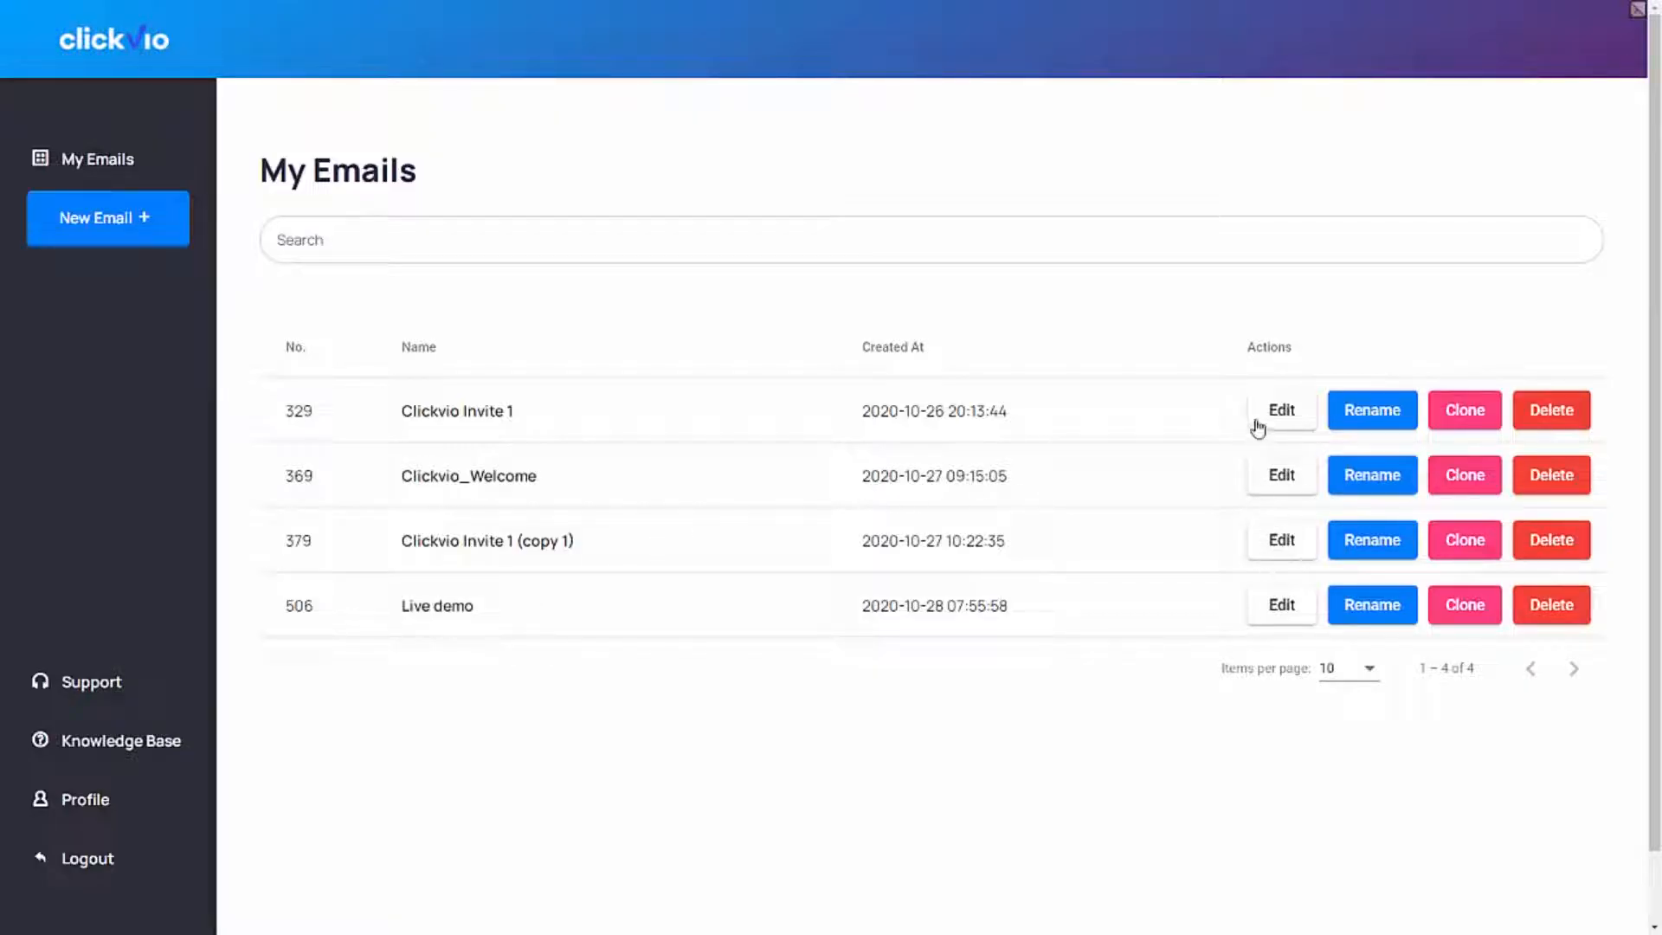
- Edit the Clickvio Invite 1 email from My Emails
left_click(1280, 411)
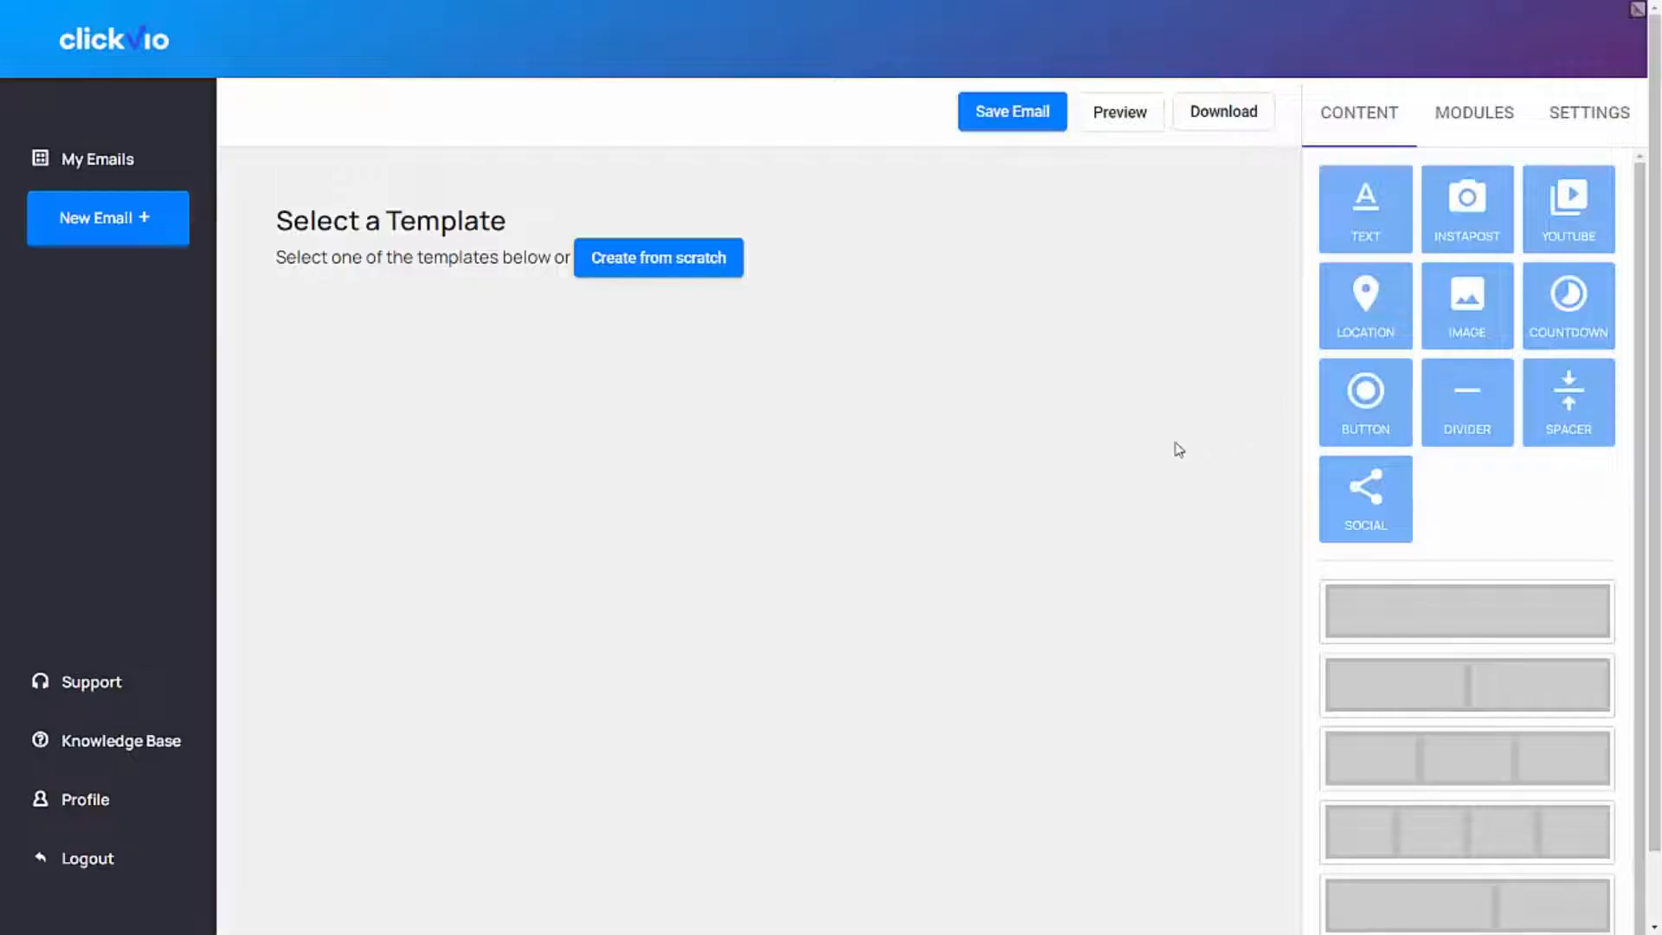
- Change the opening greeting and question from headings to Normal text
left_click(657, 258)
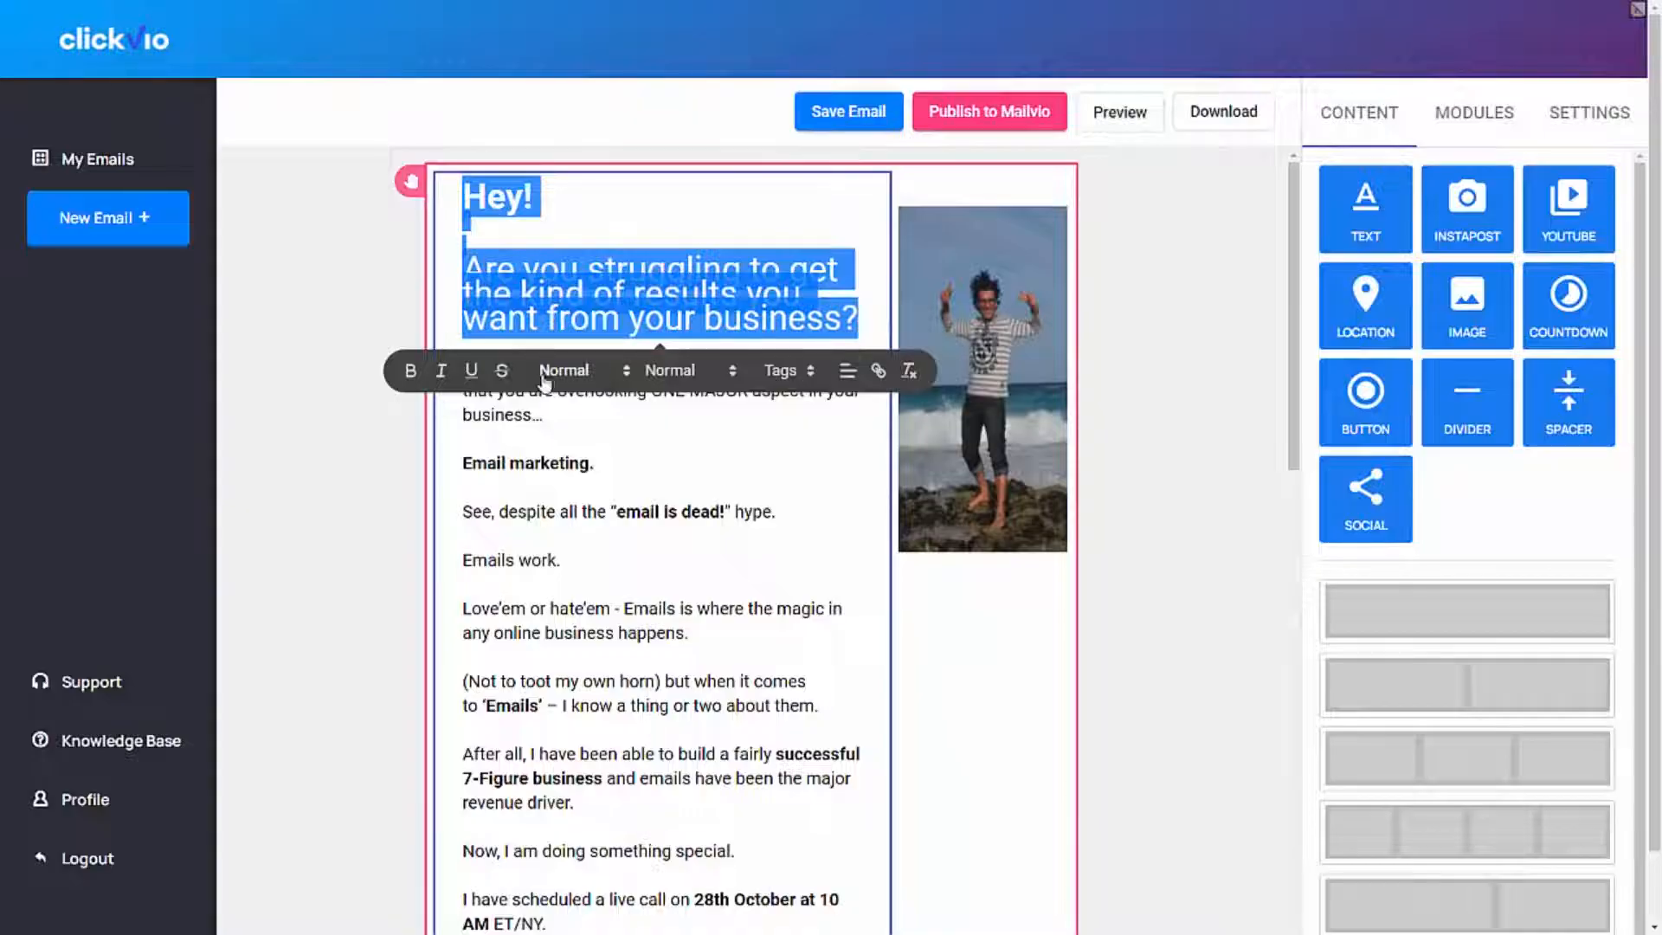
left_click(581, 370)
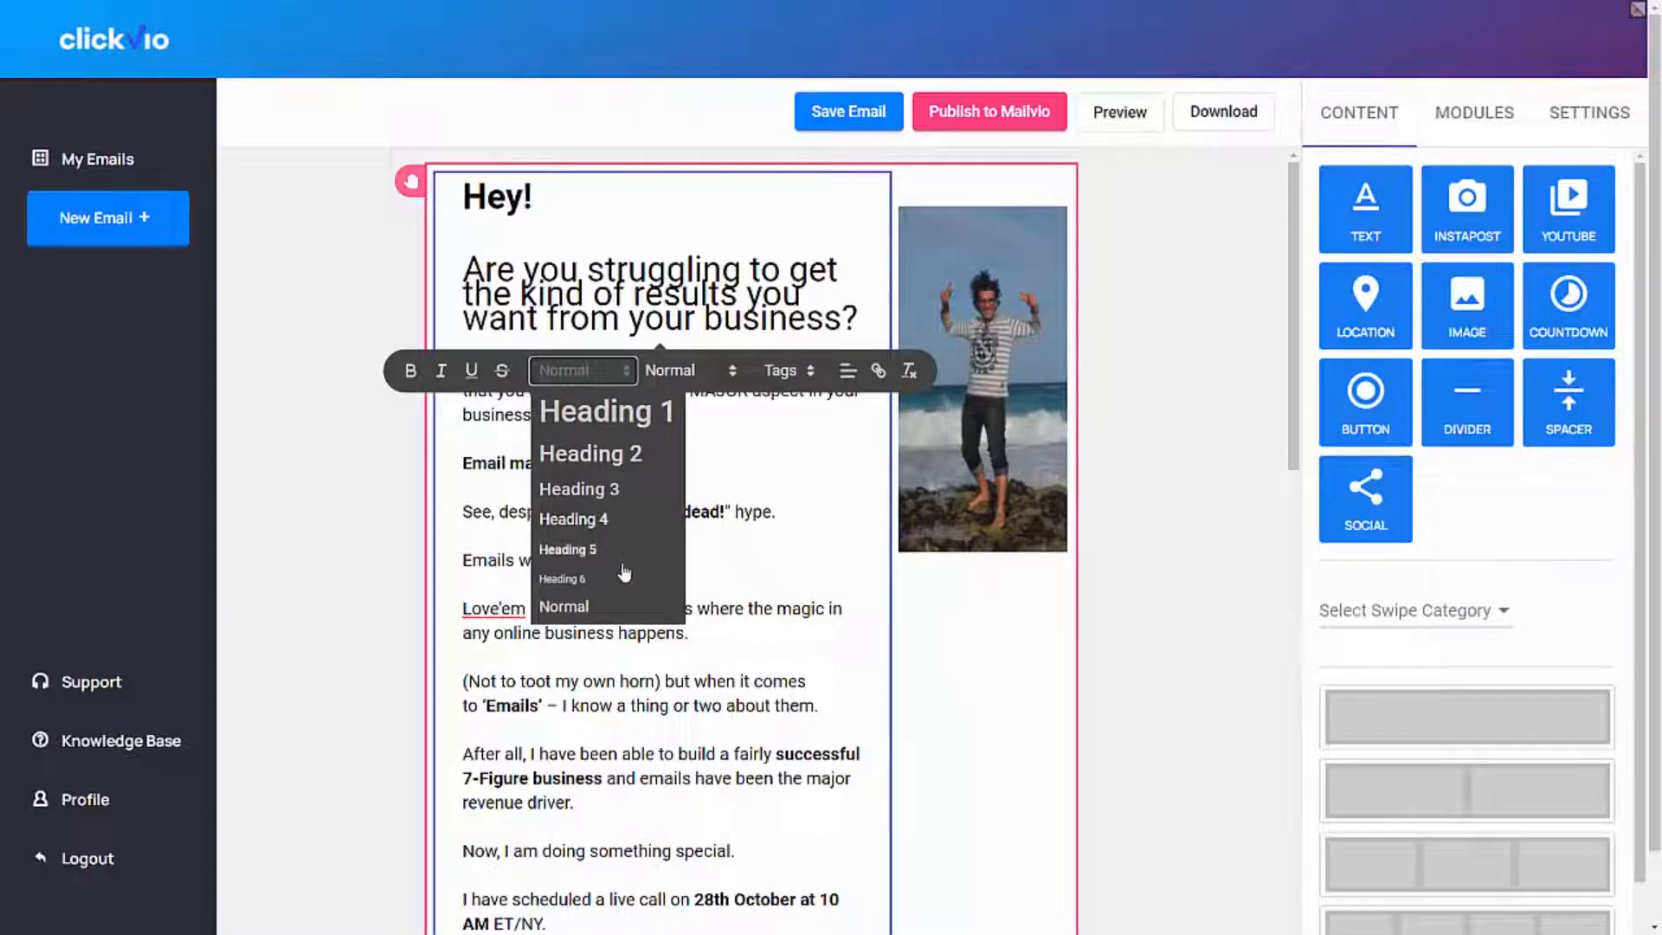
left_click(563, 606)
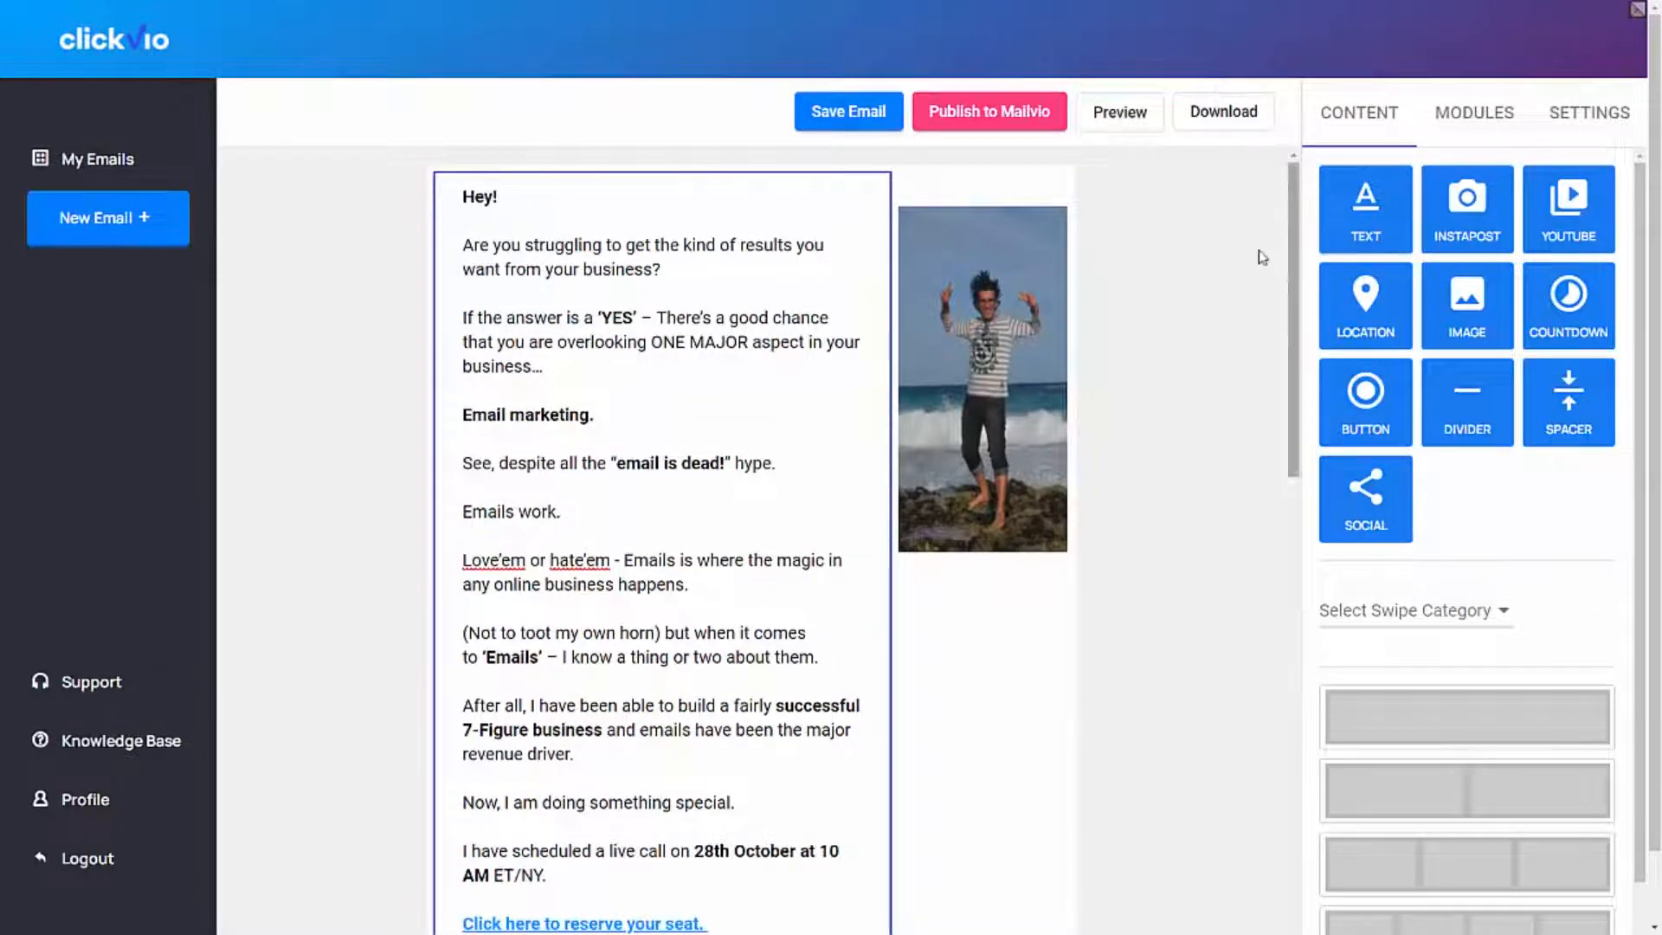
left_click(1588, 113)
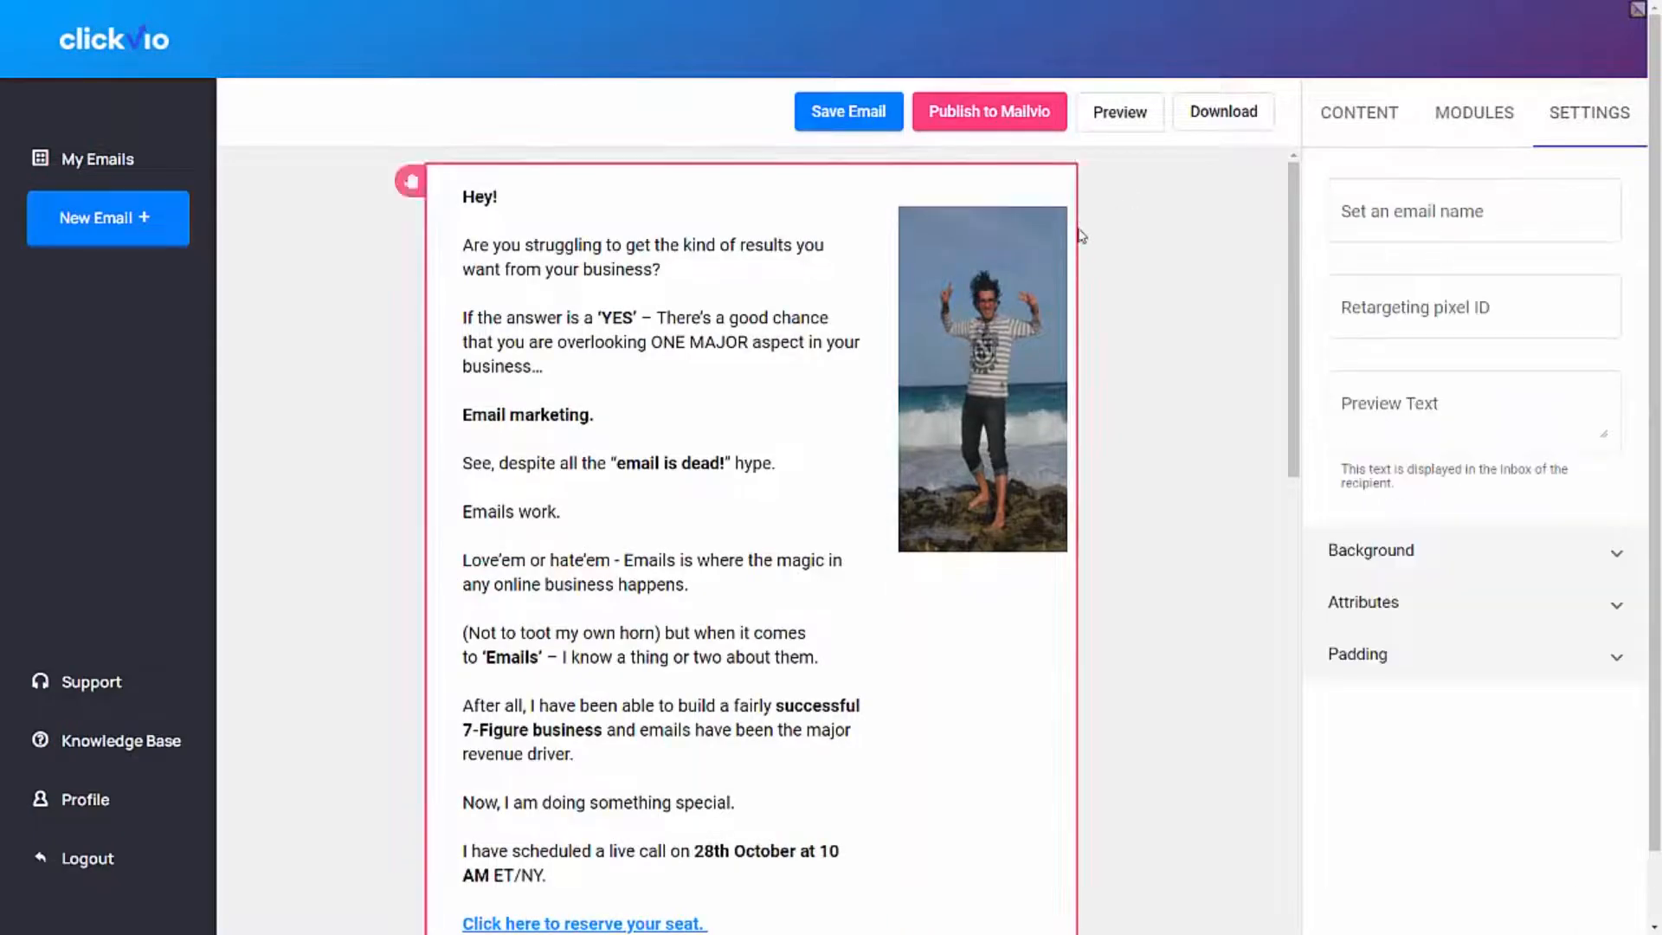
- Resize the text column narrower beside the photo and scroll to the signature and footer
left_click(1473, 307)
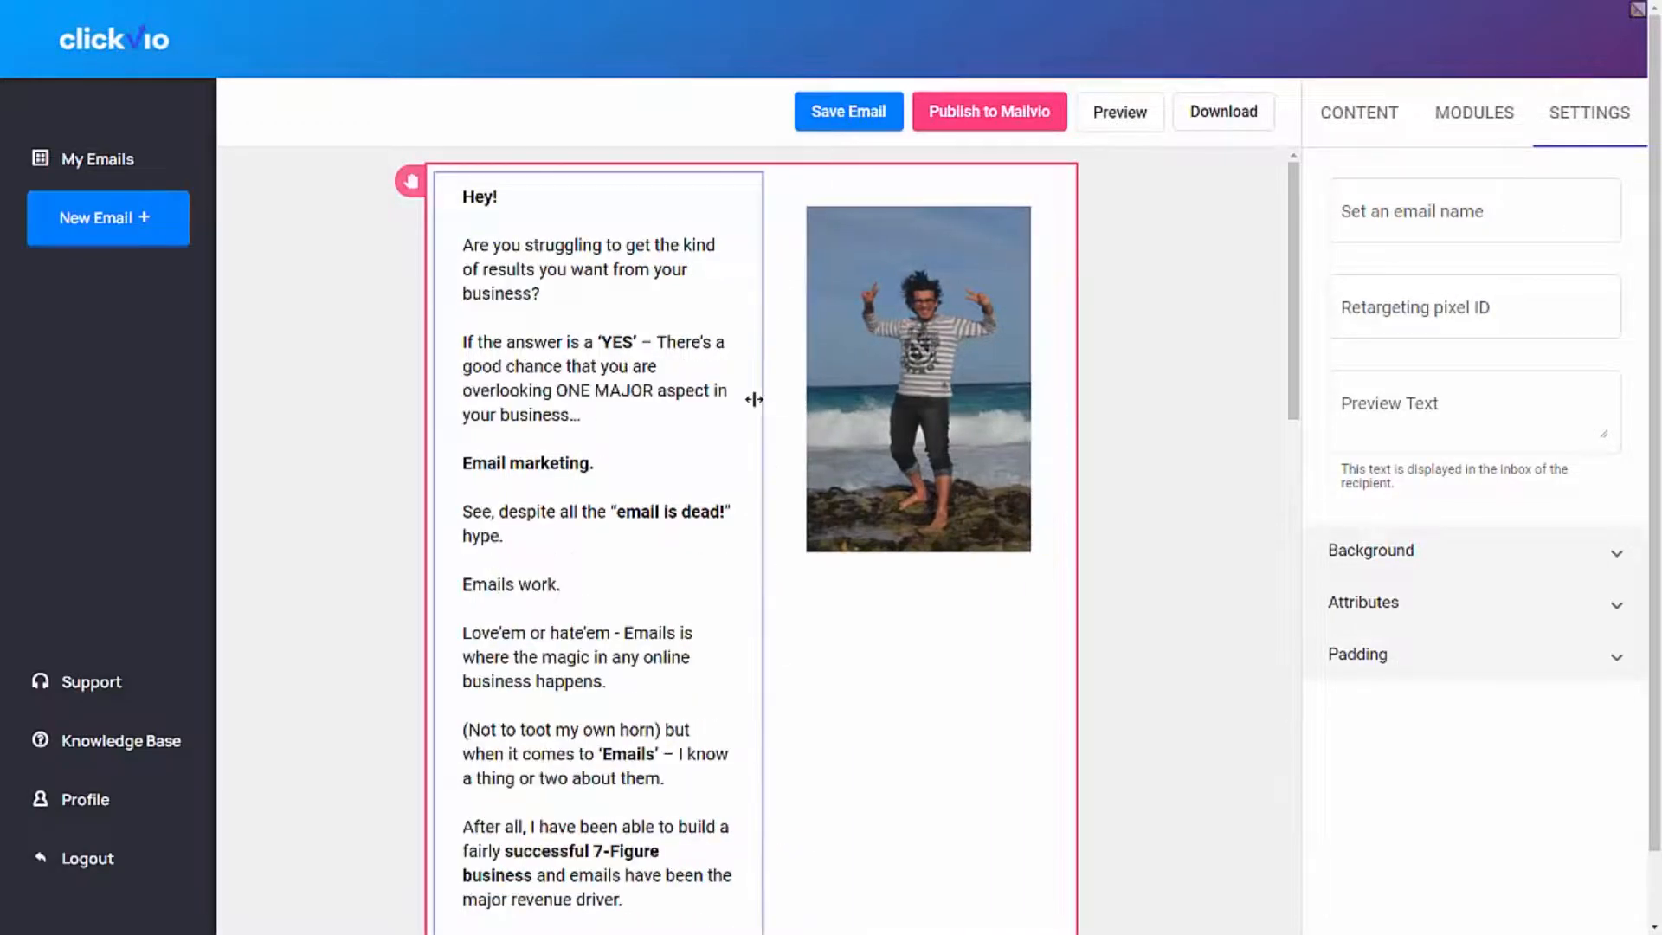
left_click(1369, 548)
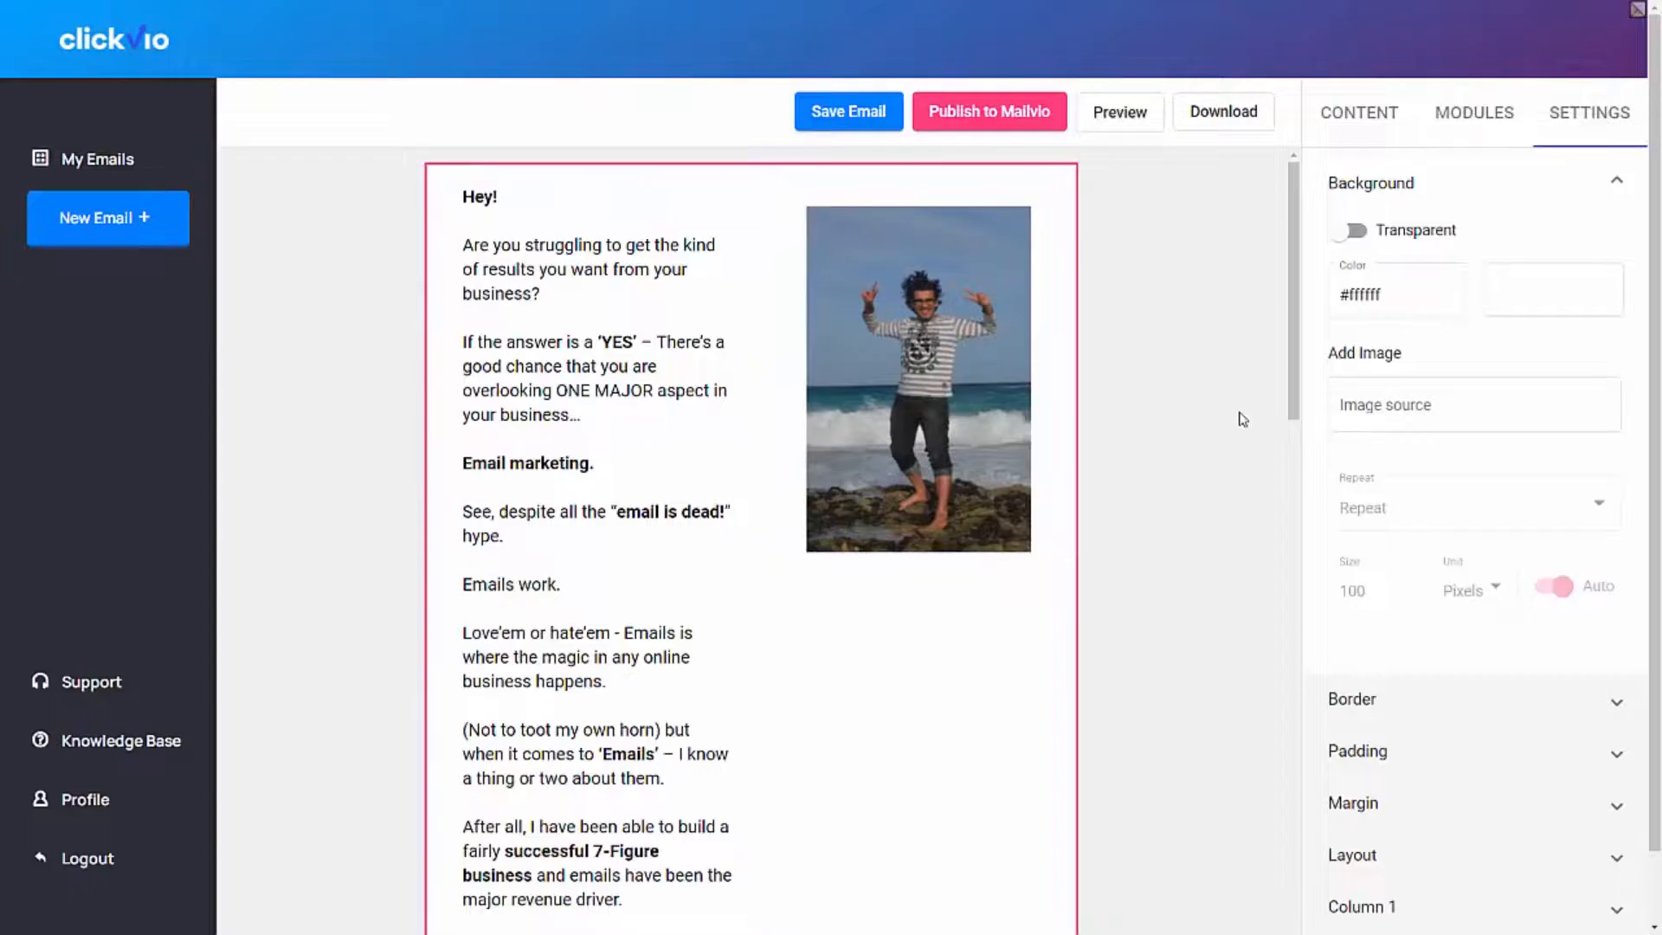
scroll("down", 3)
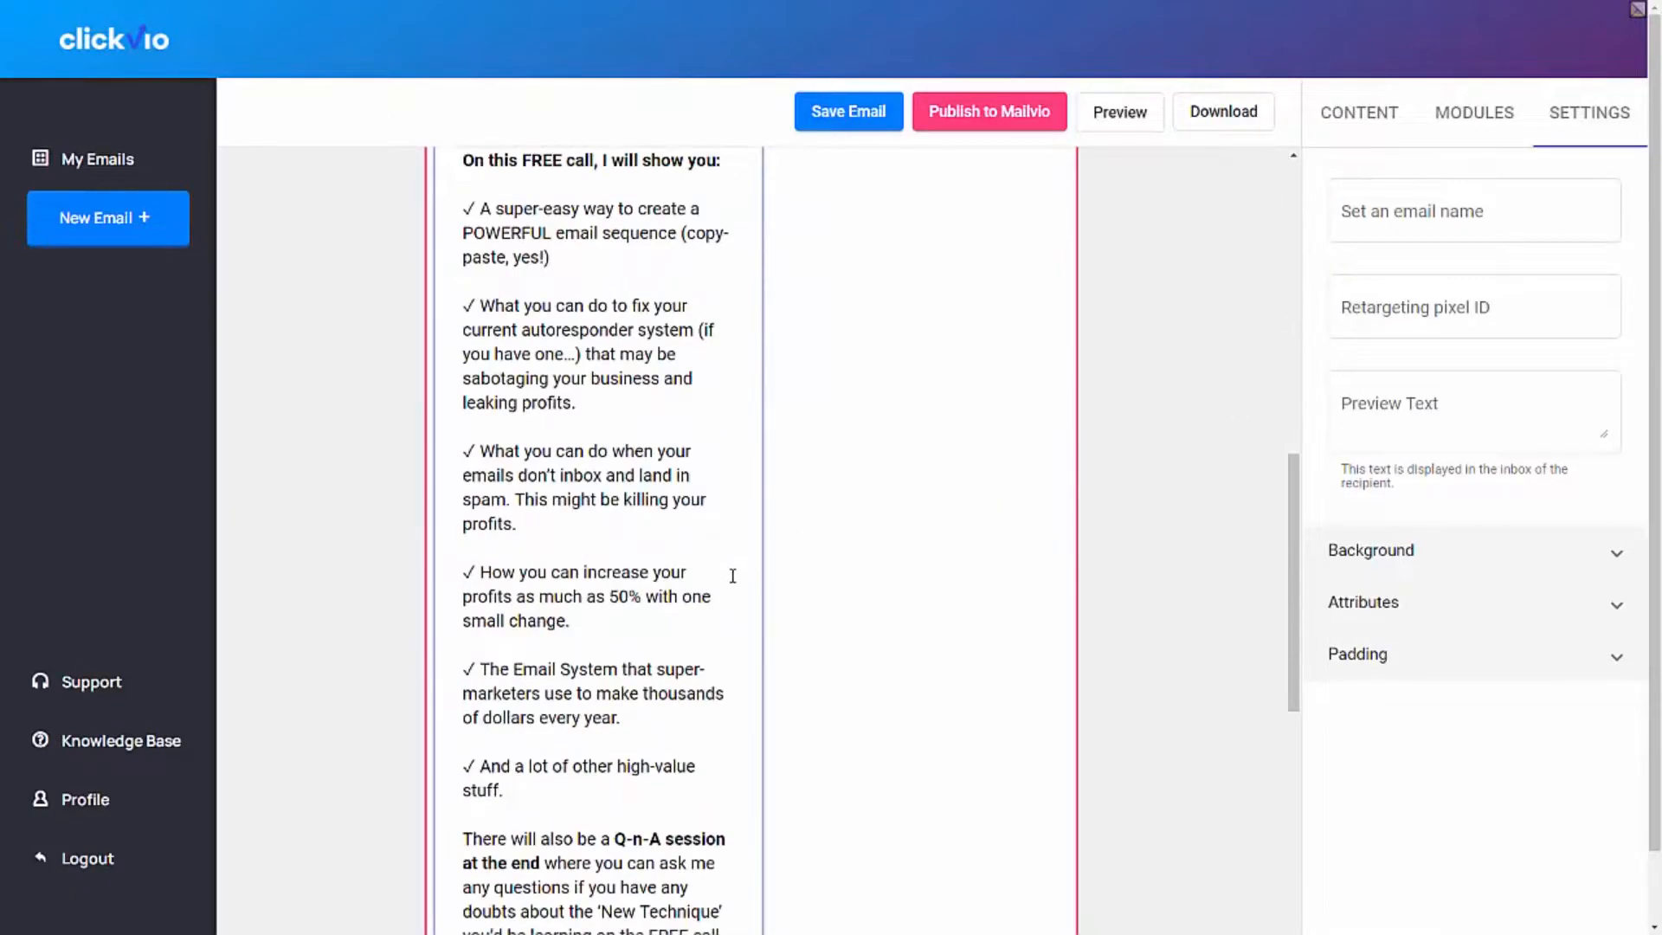
scroll("down", 3)
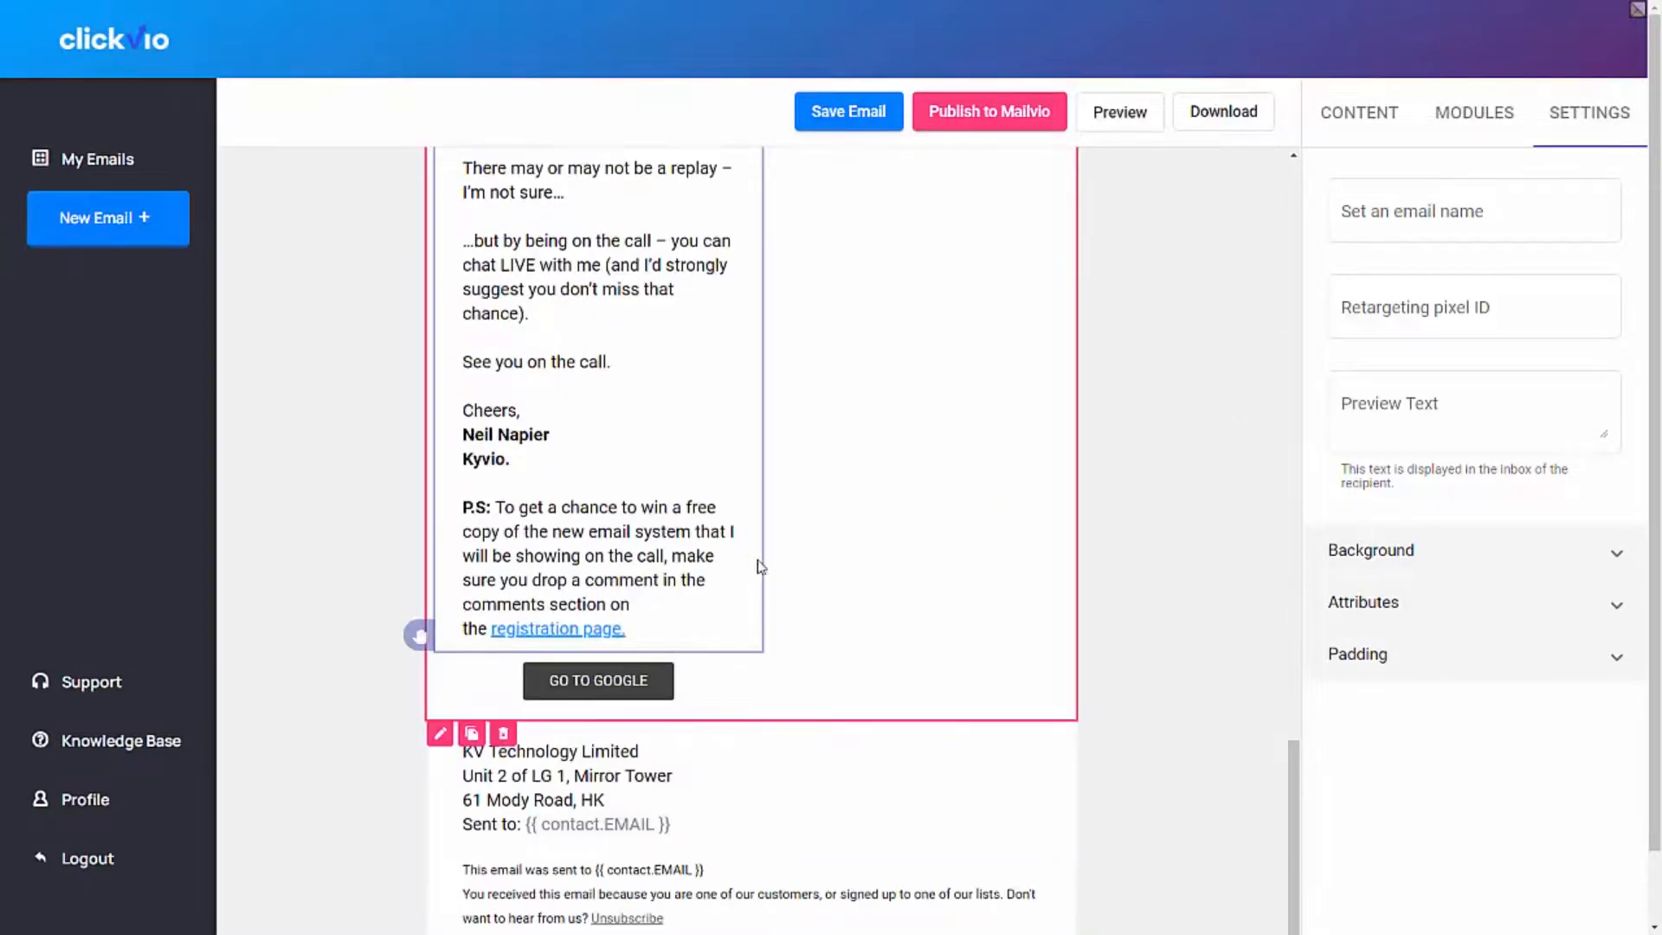